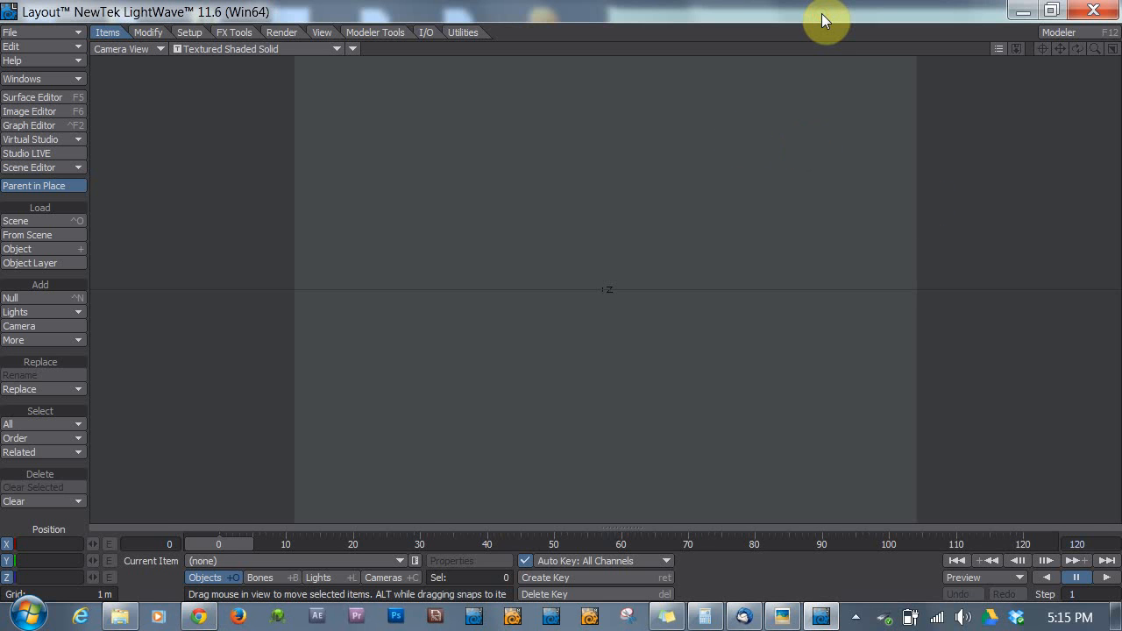
{"action": "mouse_move", "coordinate": [421, 508]}
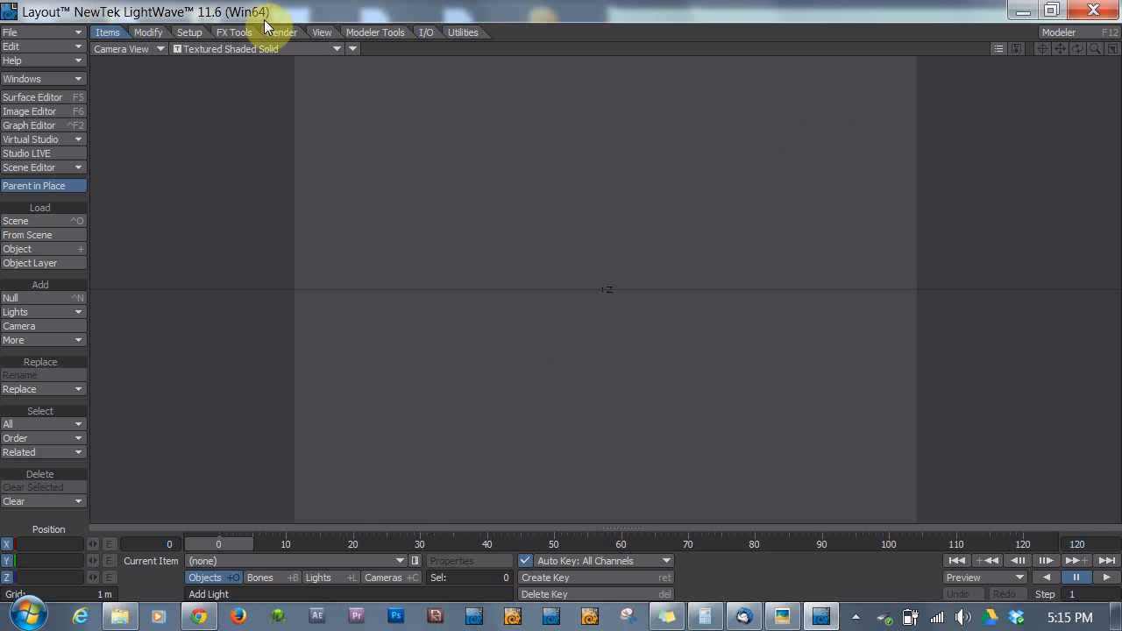
{"action": "mouse_move", "coordinate": [351, 77]}
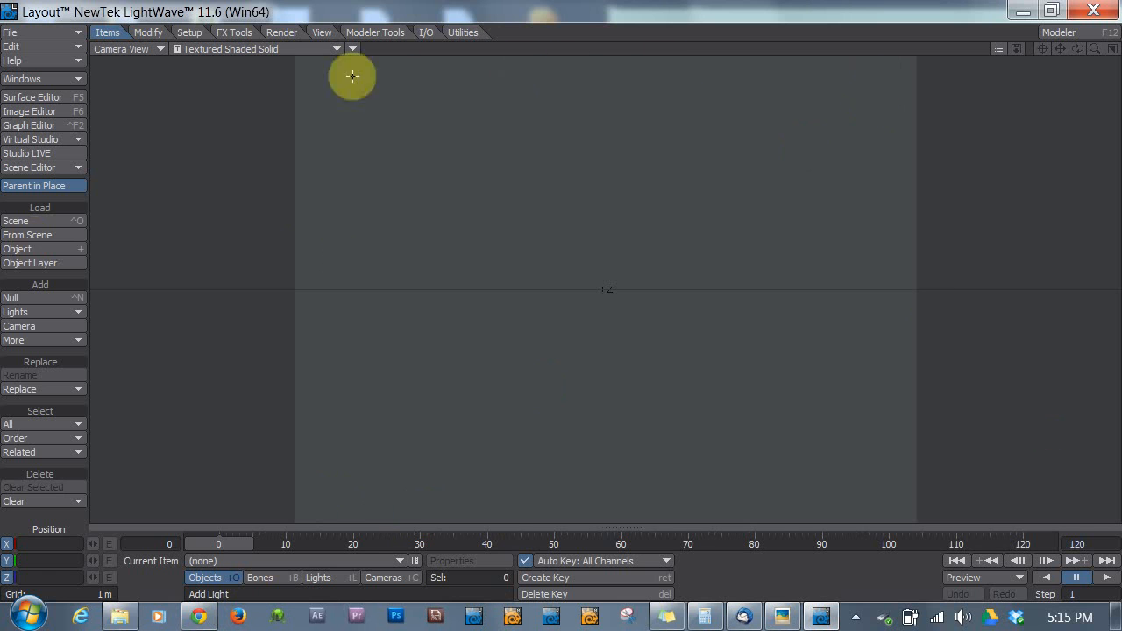
{"action": "mouse_move", "coordinate": [813, 302]}
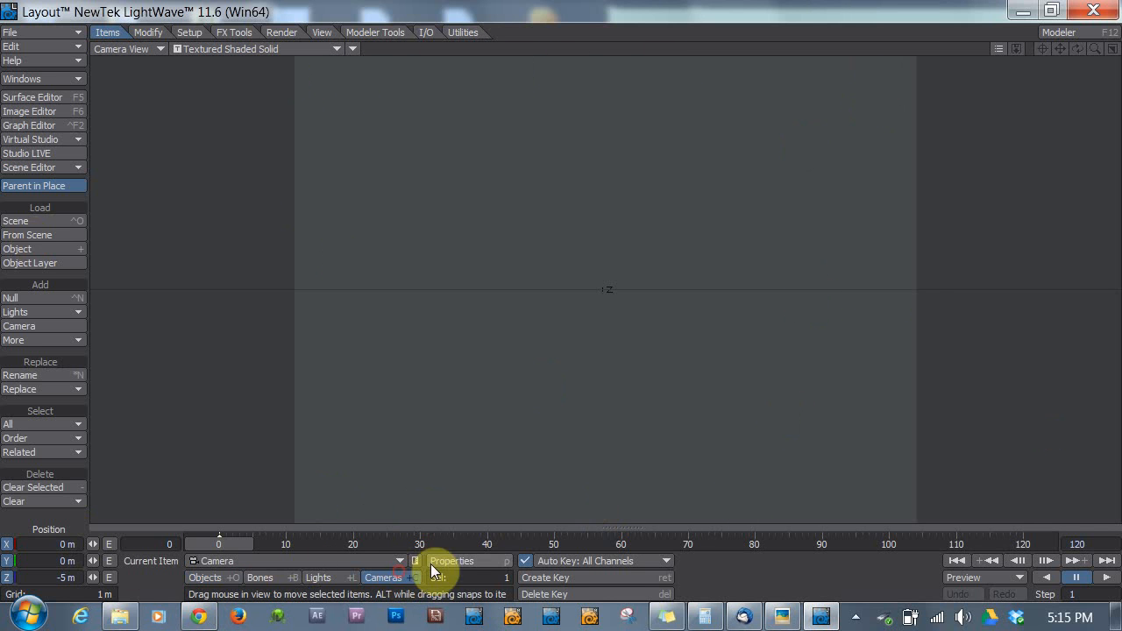
Step: Set the camera resolution to HDTV (1280 x 720) in its Render Globals properties
{"action": "left_click", "coordinate": [452, 561]}
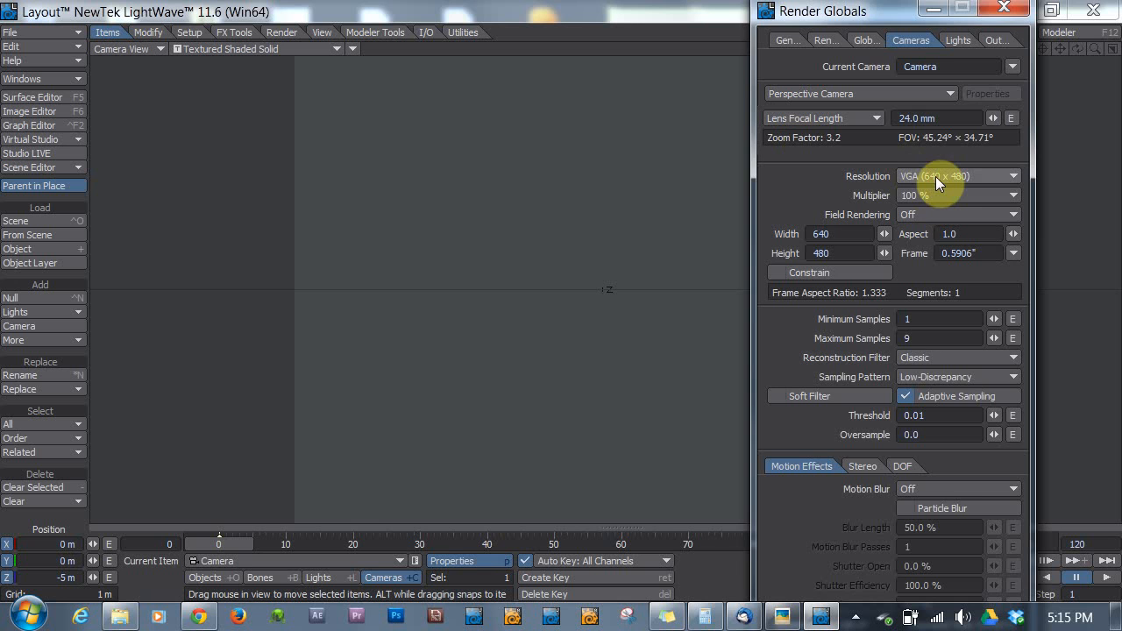
{"action": "left_click", "coordinate": [957, 175]}
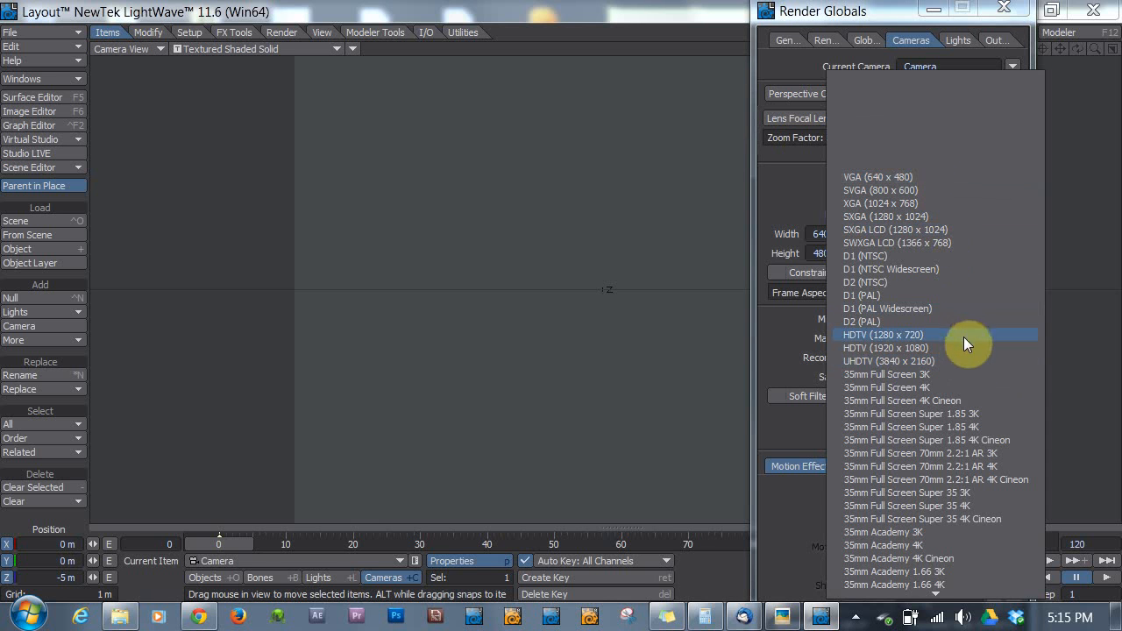
{"action": "left_click", "coordinate": [883, 334]}
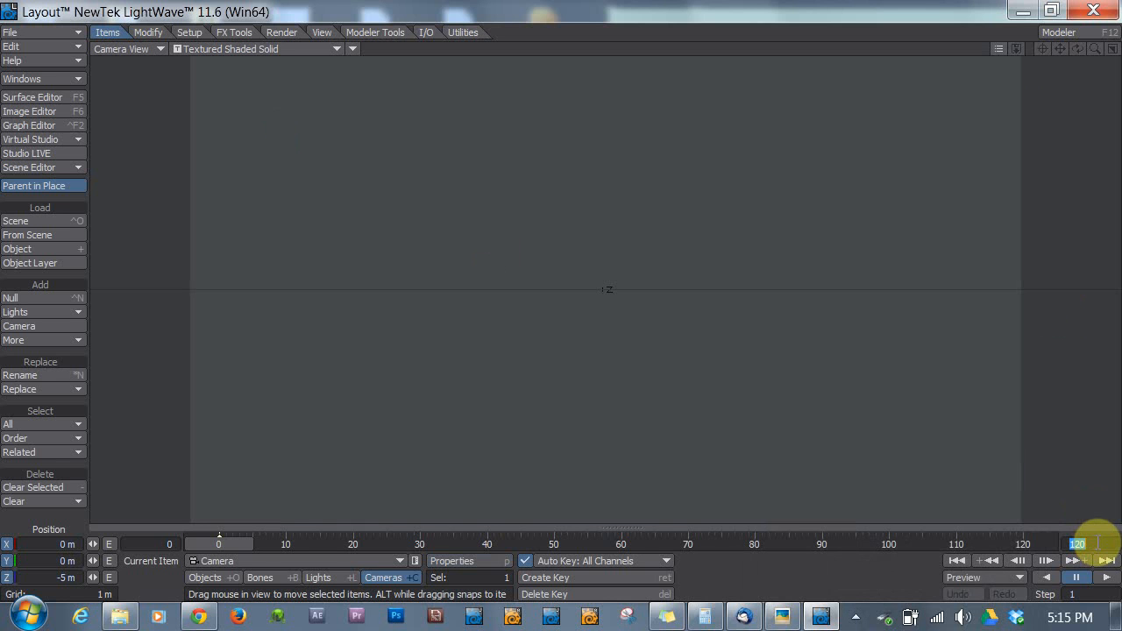
Step: Set the timeline end frame to 300 and the Frames Per Second preference to 24.0
{"action": "type", "text": "300"}
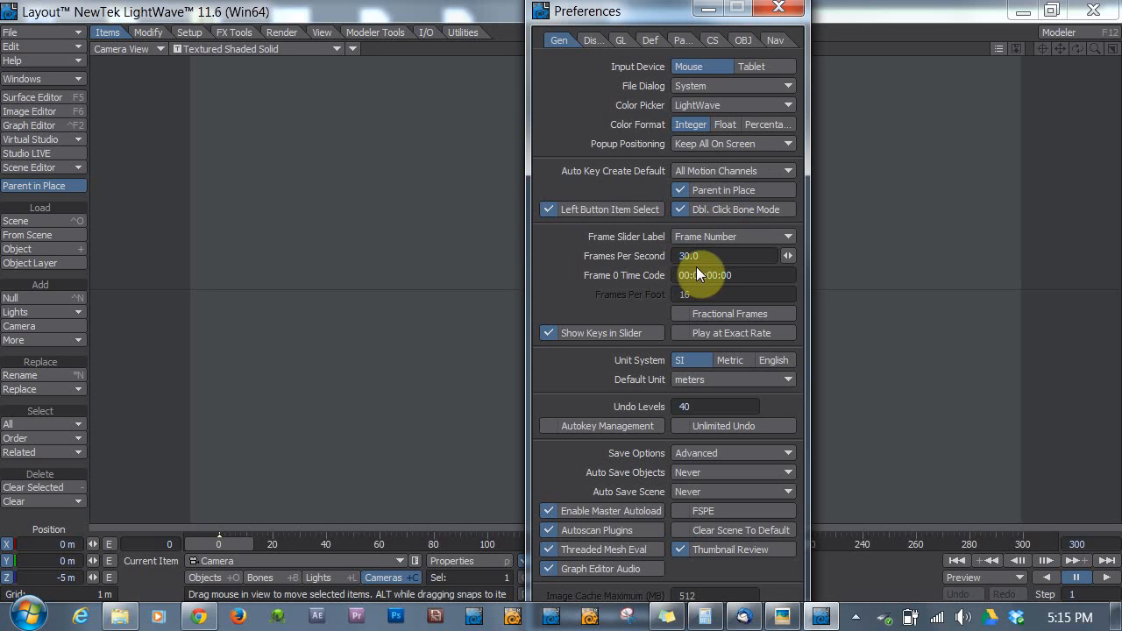
{"action": "left_click", "coordinate": [718, 256]}
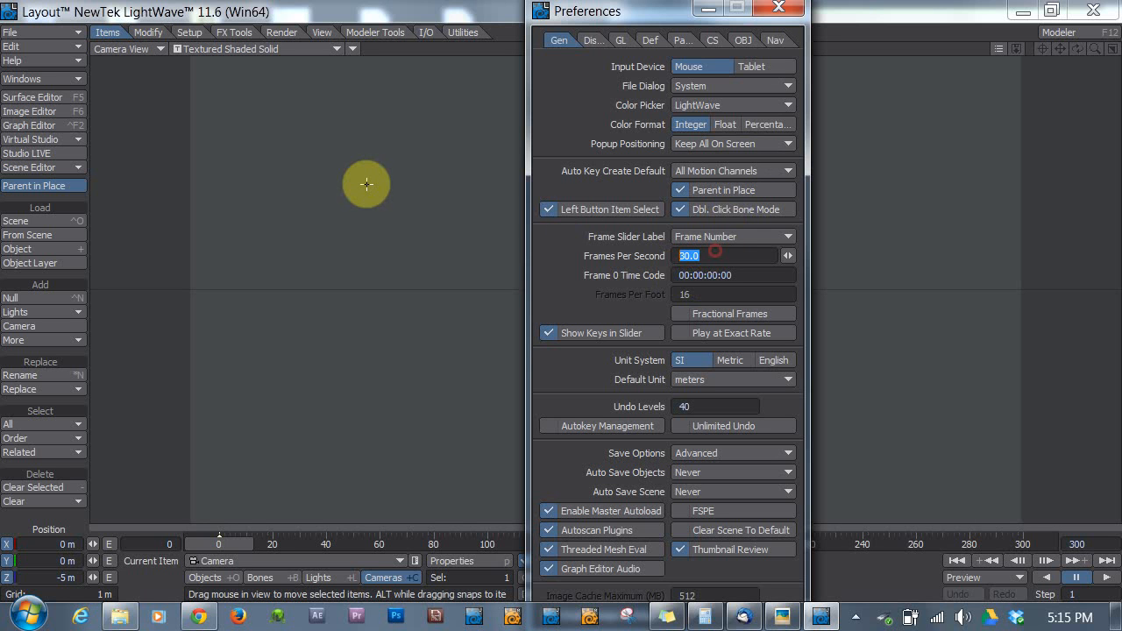
{"action": "type", "text": "24.0"}
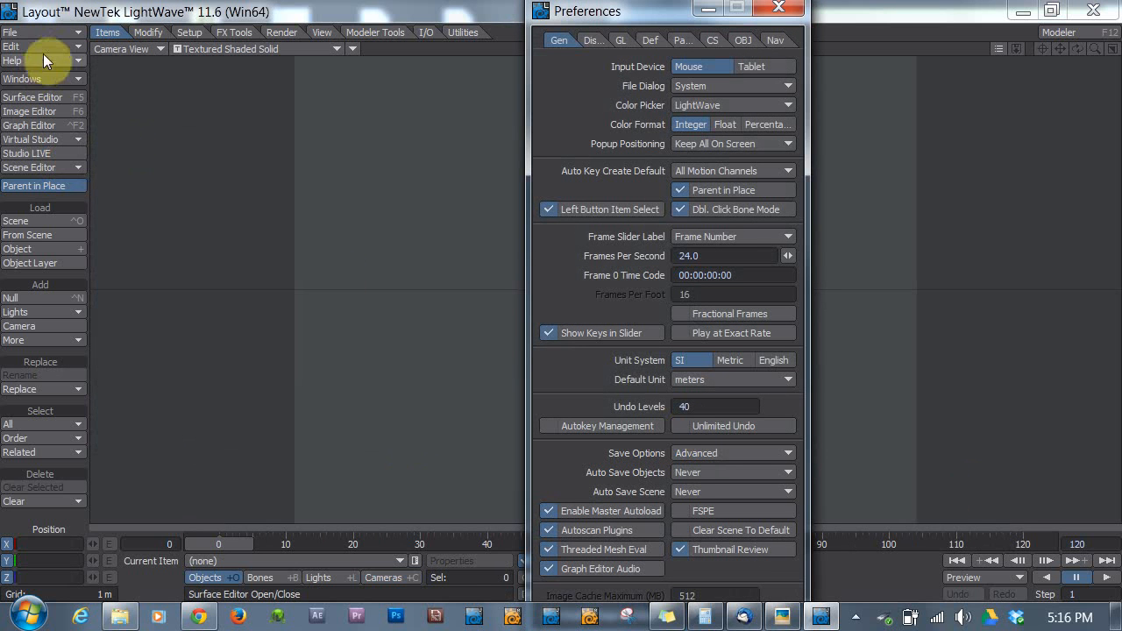
{"action": "left_click", "coordinate": [10, 46]}
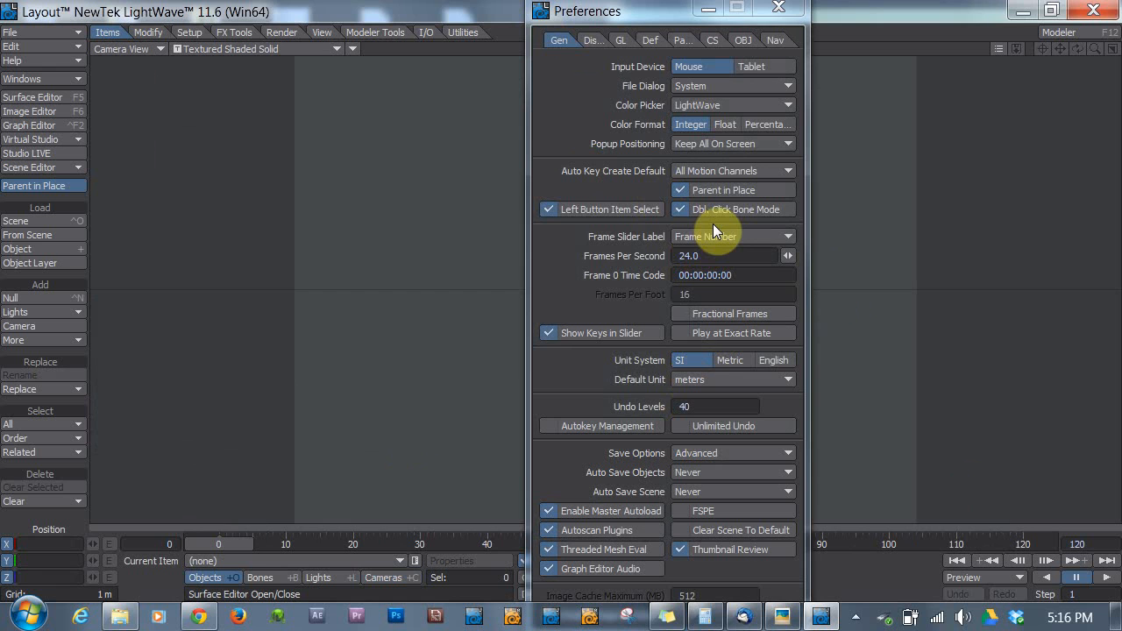
{"action": "mouse_move", "coordinate": [901, 38]}
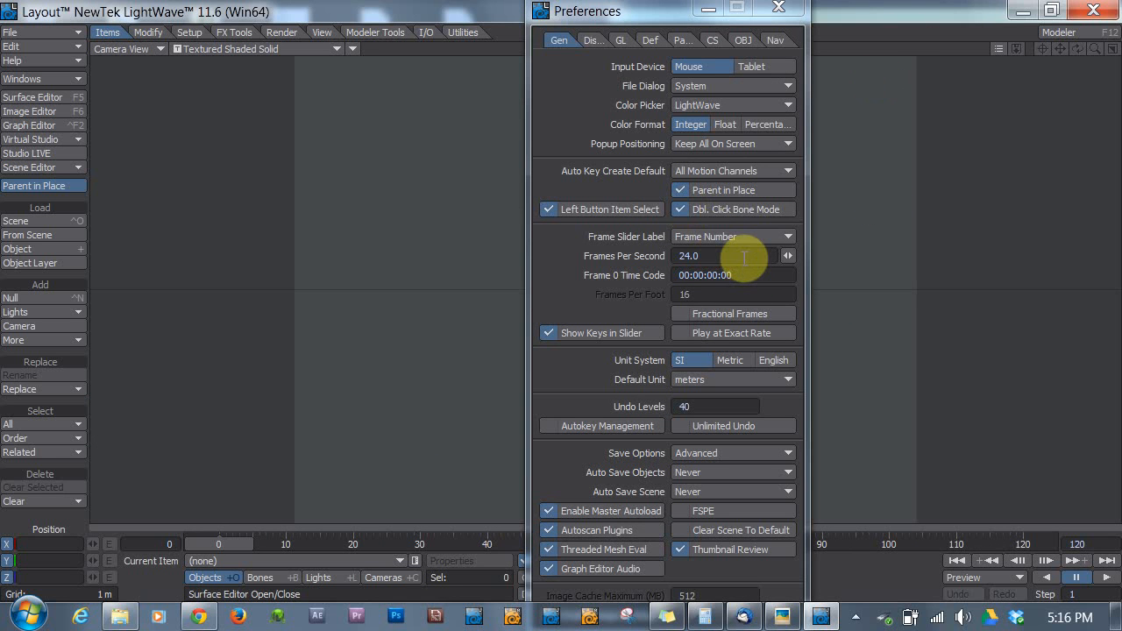
{"action": "mouse_move", "coordinate": [750, 287]}
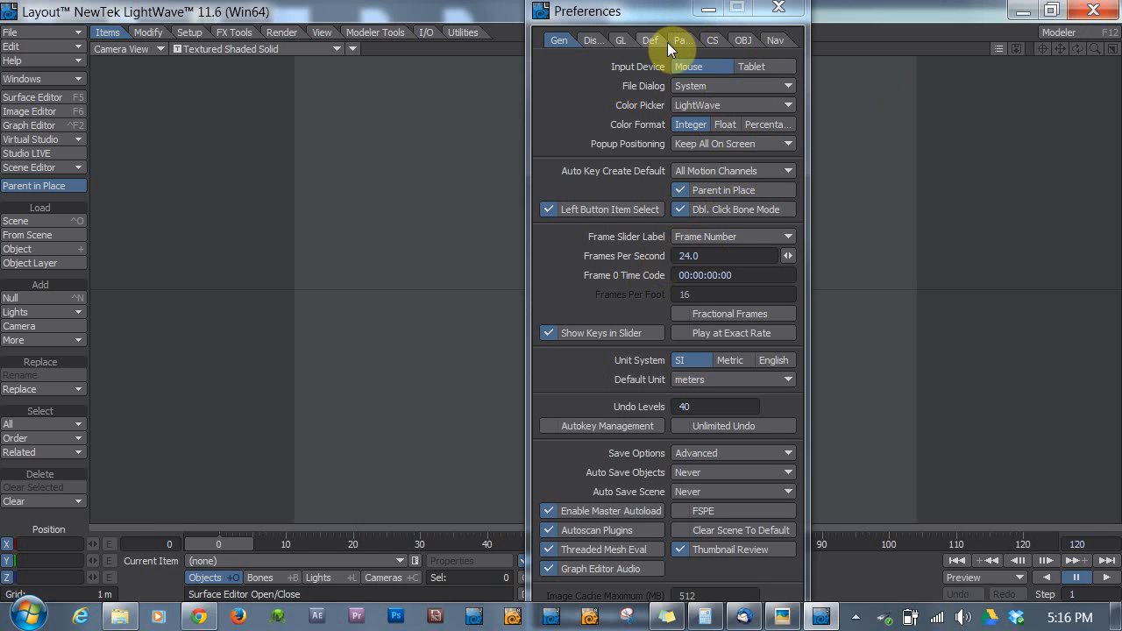
{"action": "mouse_move", "coordinate": [650, 40]}
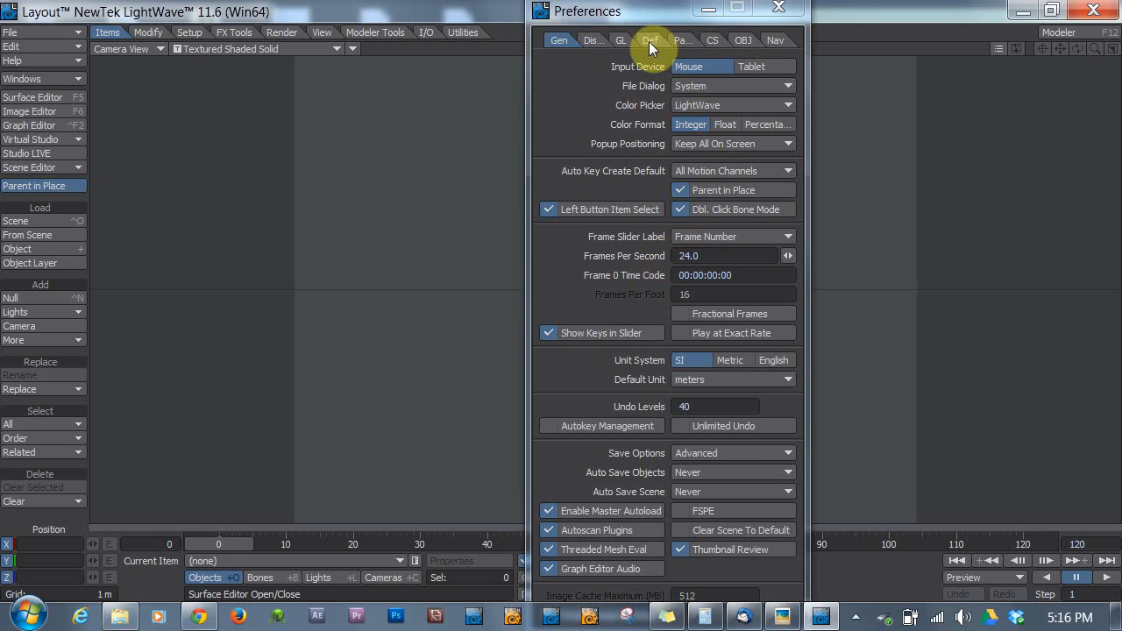
Step: Set defaults to 300-frame scene length, HDTV (1280 x 720) frame size and Objects edit mode
{"action": "left_click", "coordinate": [650, 41]}
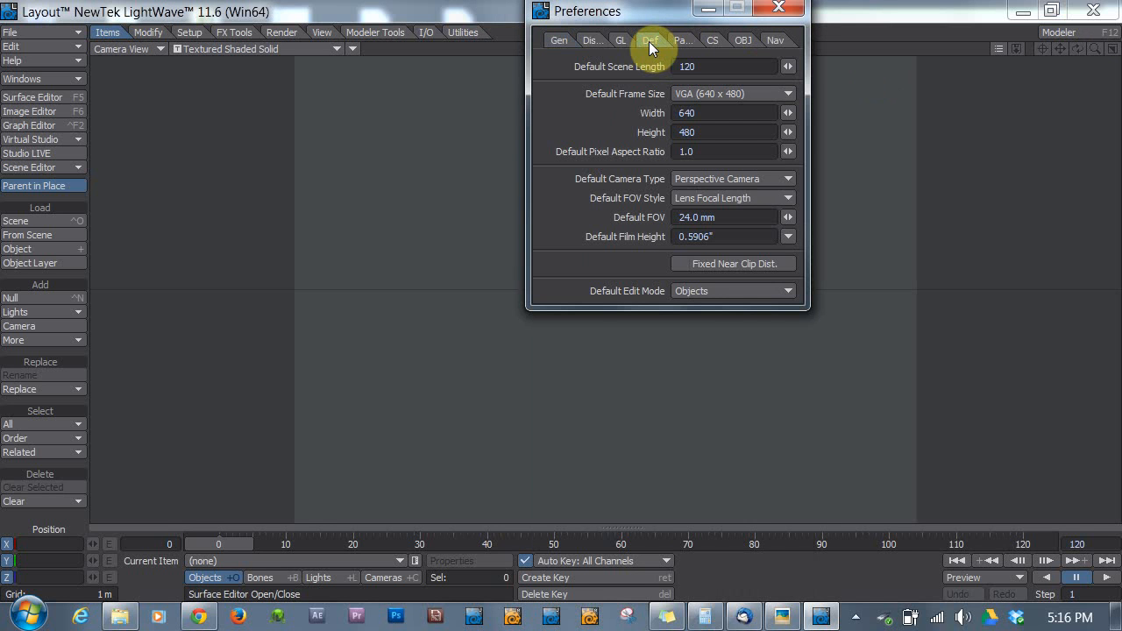
{"action": "left_click", "coordinate": [649, 41]}
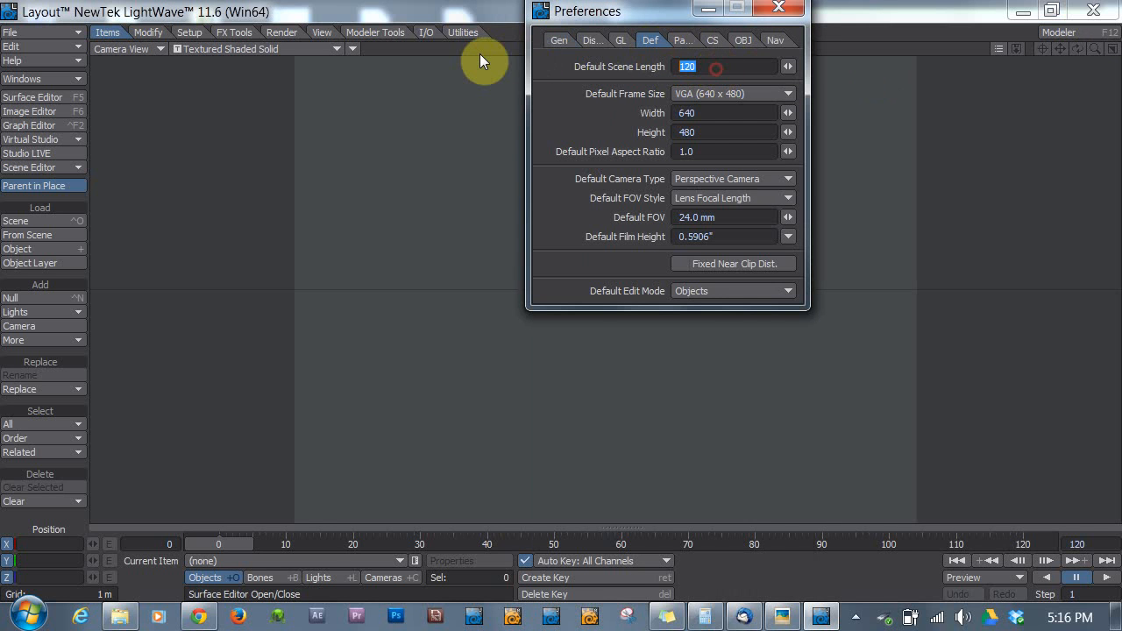
{"action": "type", "text": "300"}
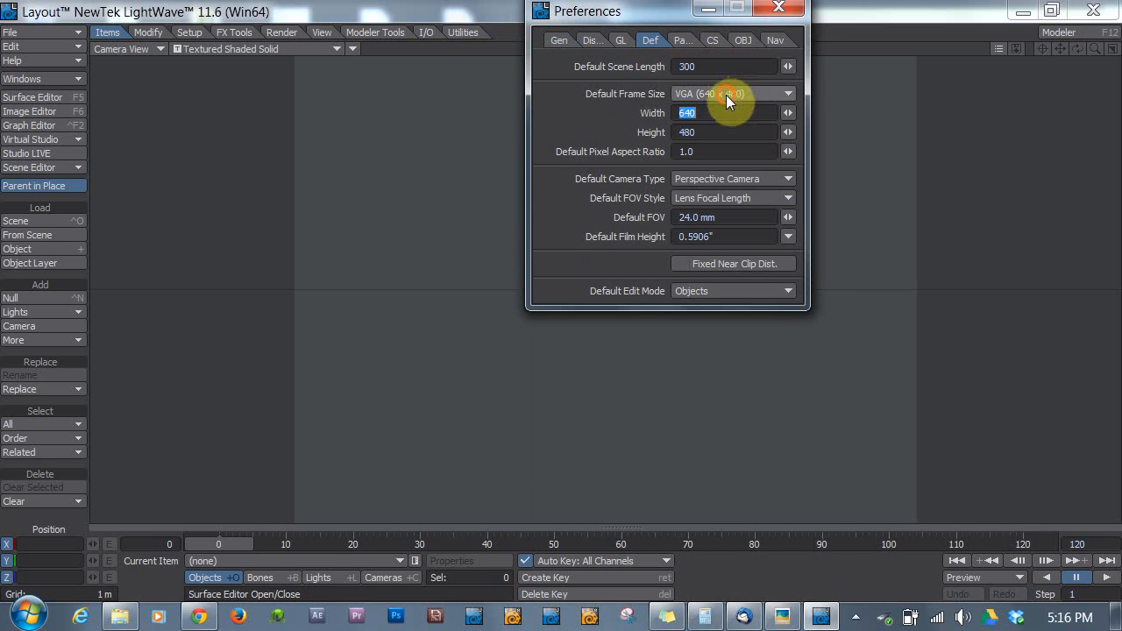
{"action": "left_click", "coordinate": [733, 93]}
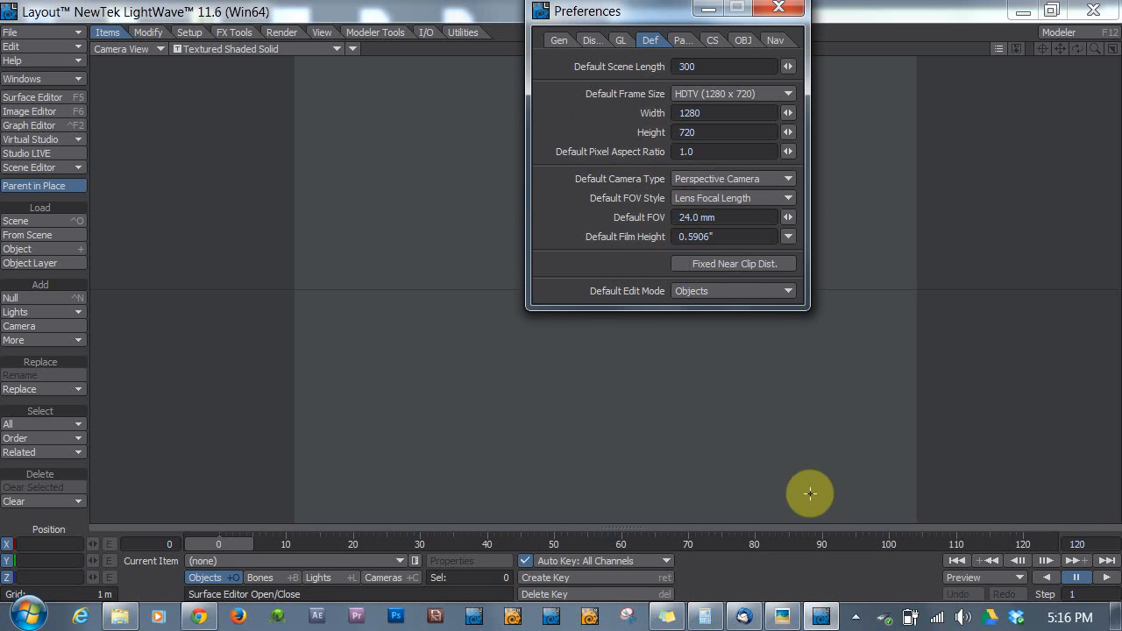
{"action": "left_click", "coordinate": [785, 291]}
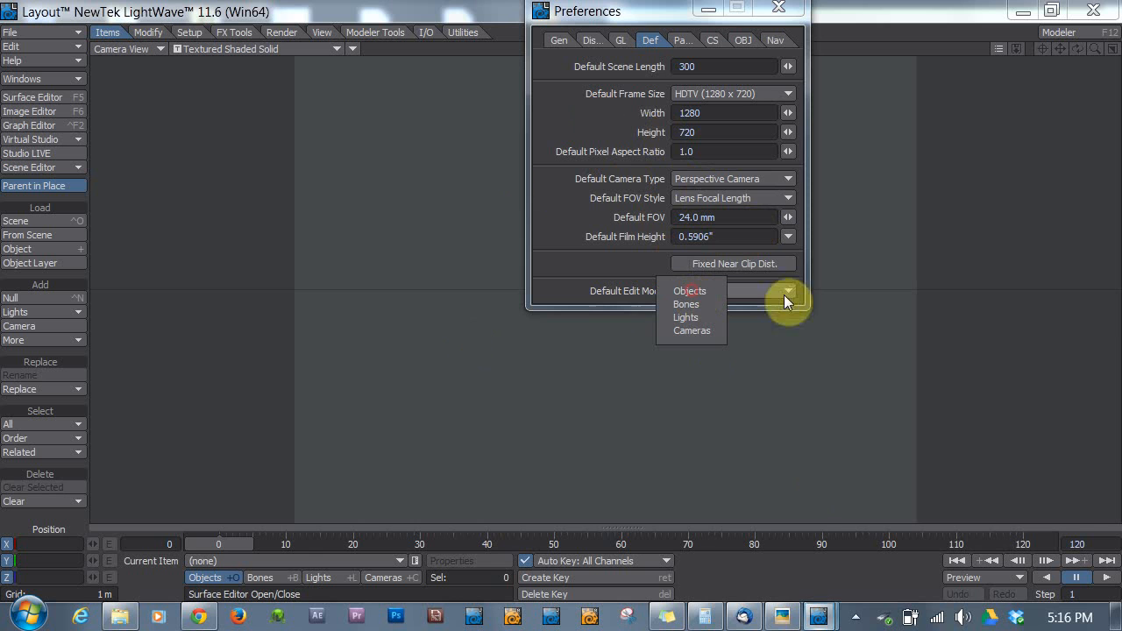
{"action": "left_click", "coordinate": [690, 291]}
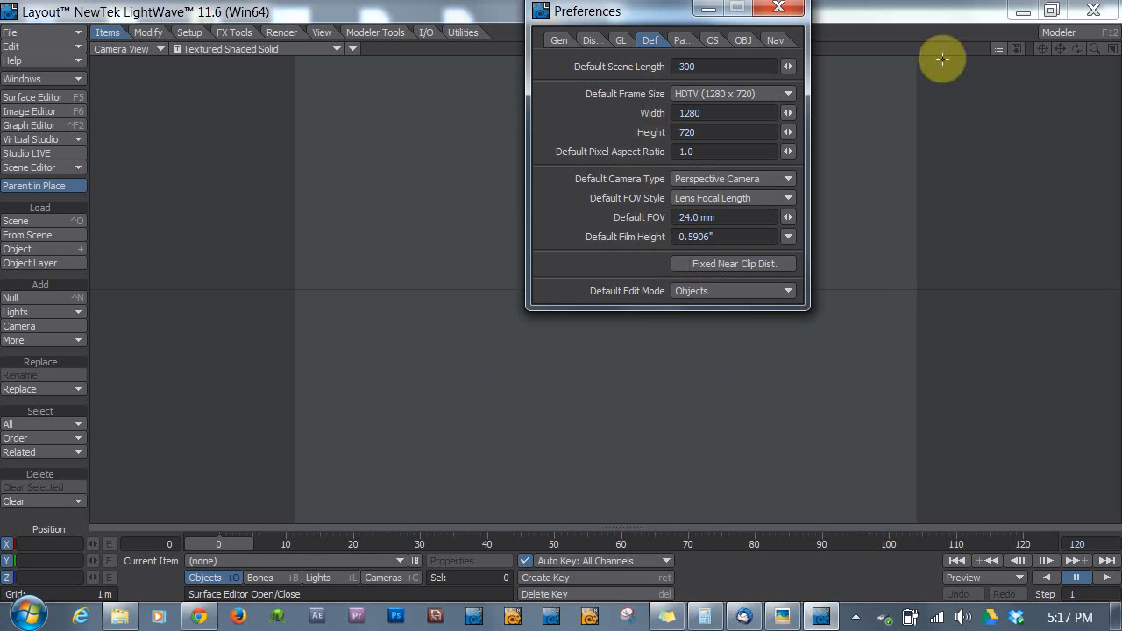
{"action": "left_click", "coordinate": [778, 11]}
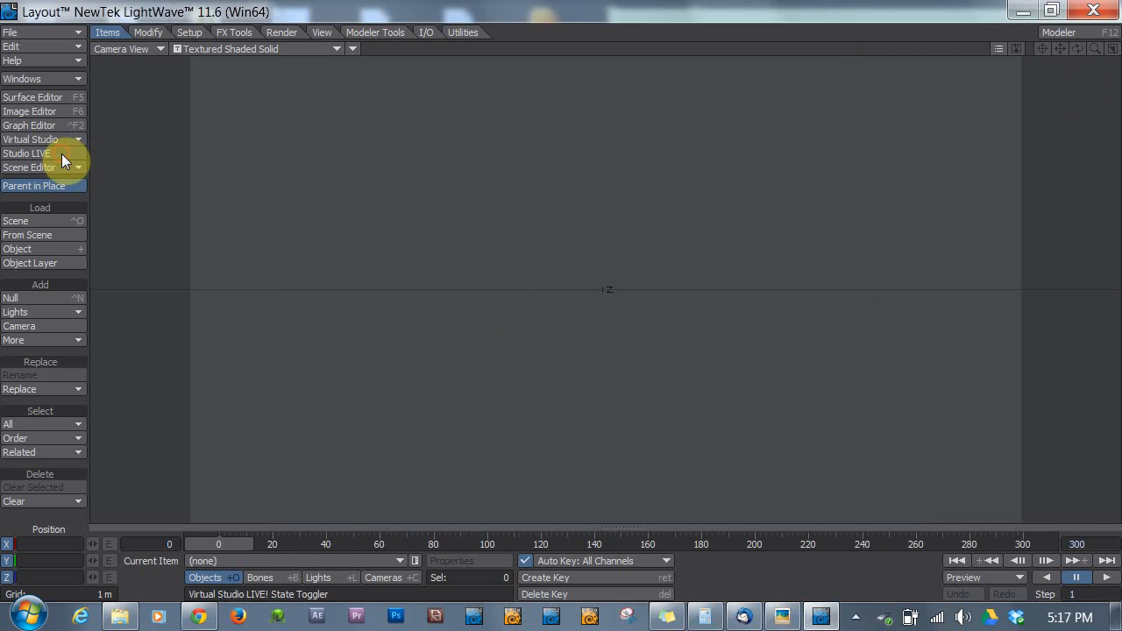
{"action": "mouse_move", "coordinate": [494, 459]}
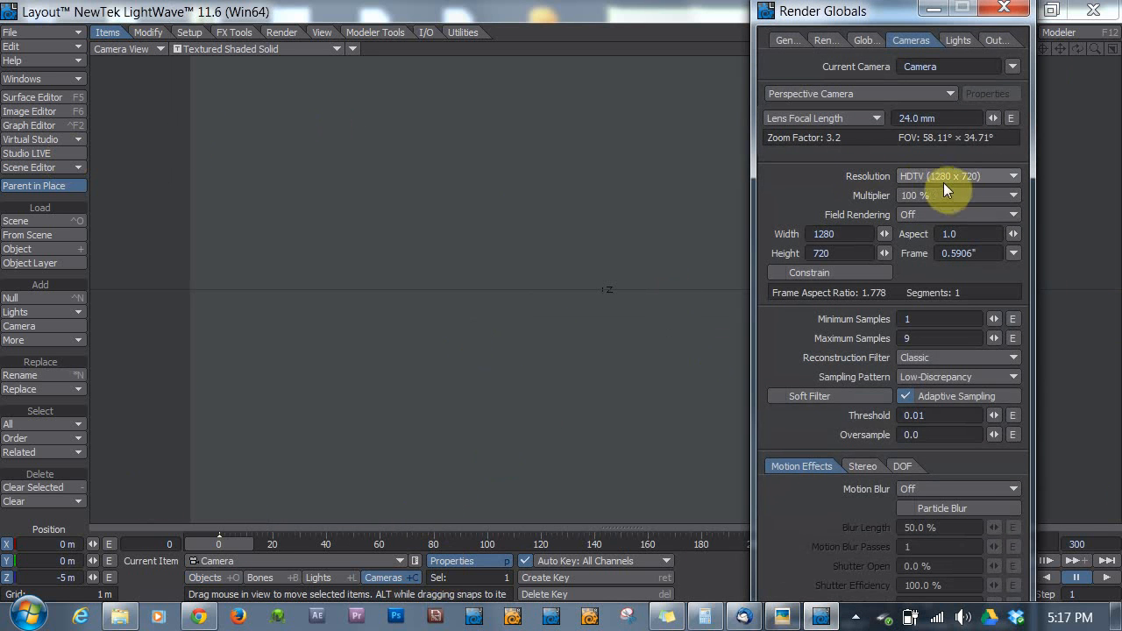
{"action": "mouse_move", "coordinate": [975, 98]}
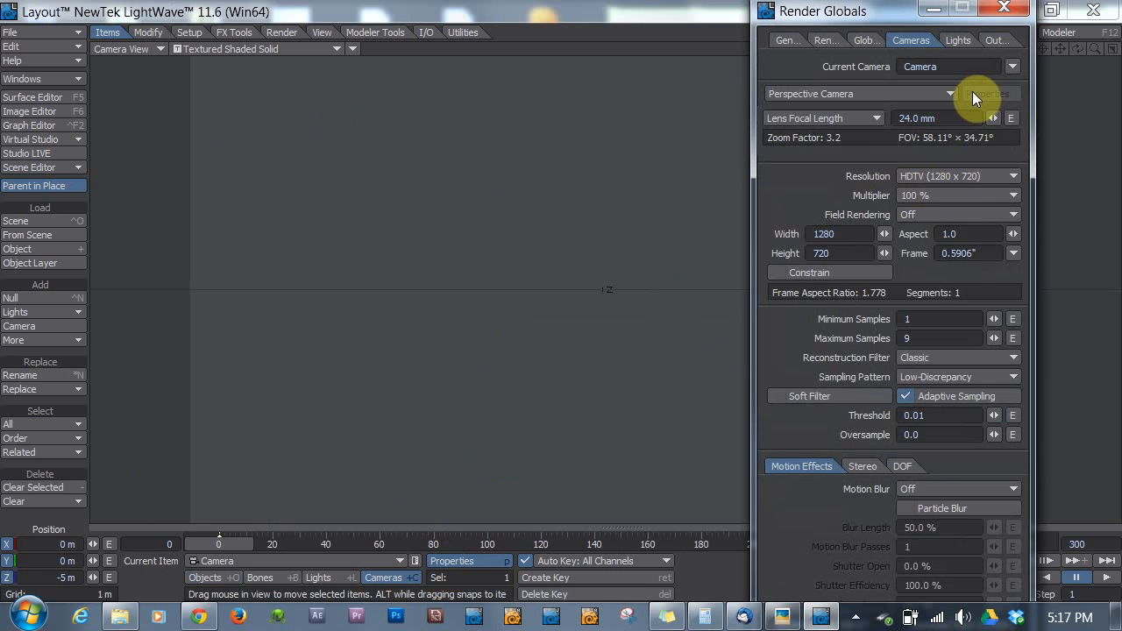
{"action": "mouse_move", "coordinate": [1025, 32]}
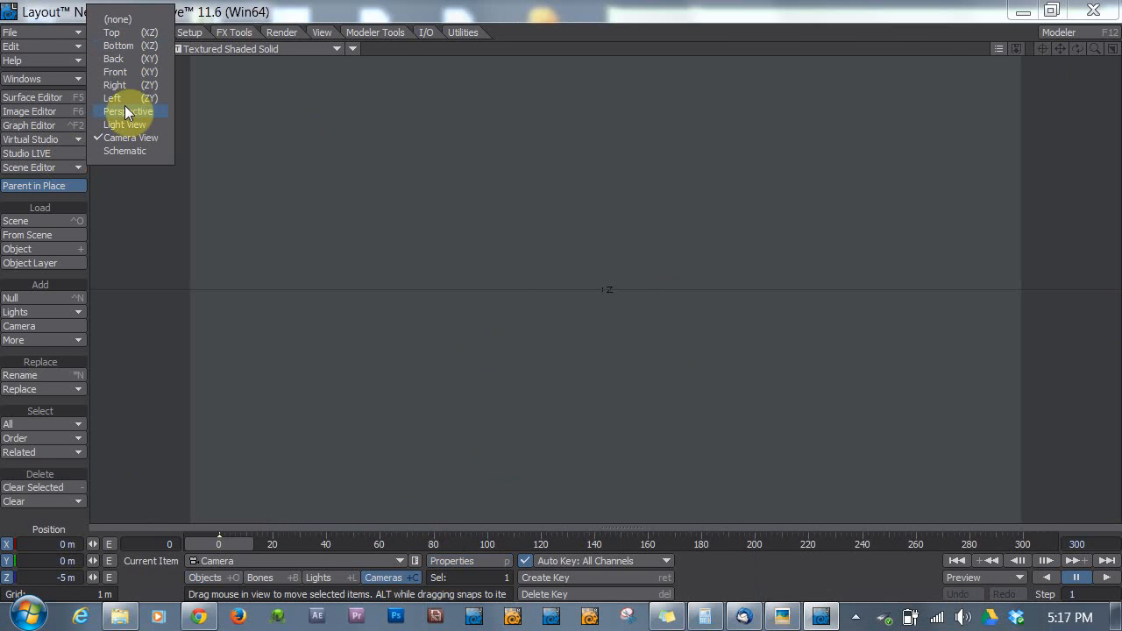
Step: View the scene in perspective and change the light type to Dome
{"action": "left_click", "coordinate": [128, 113]}
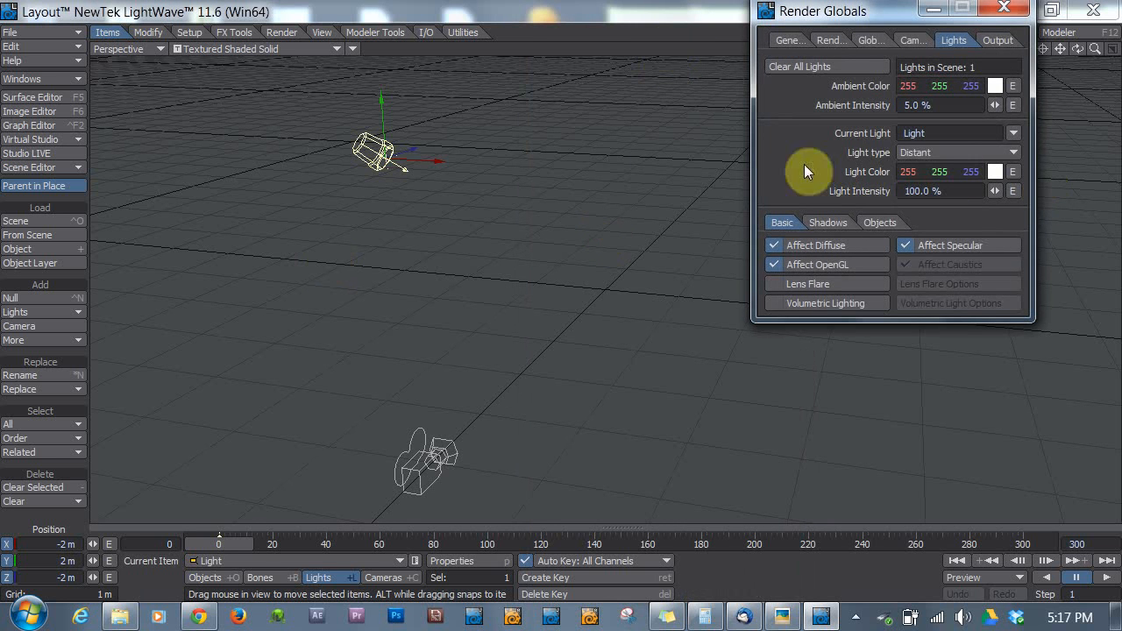
{"action": "left_click", "coordinate": [956, 150]}
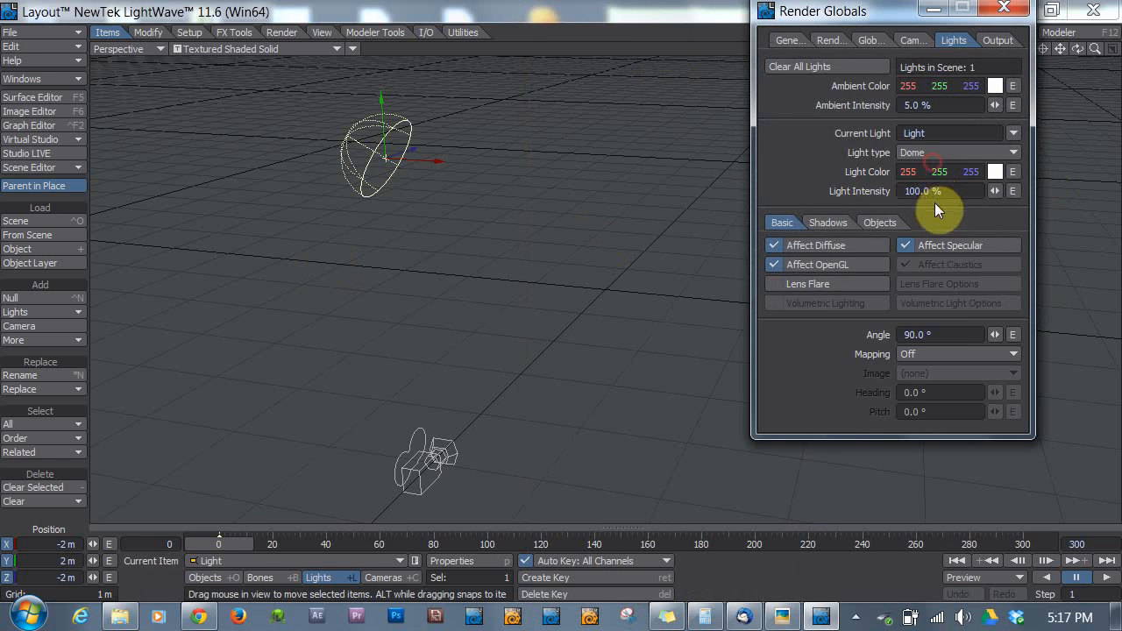
{"action": "left_click", "coordinate": [939, 333]}
{"action": "type", "text": "3"}
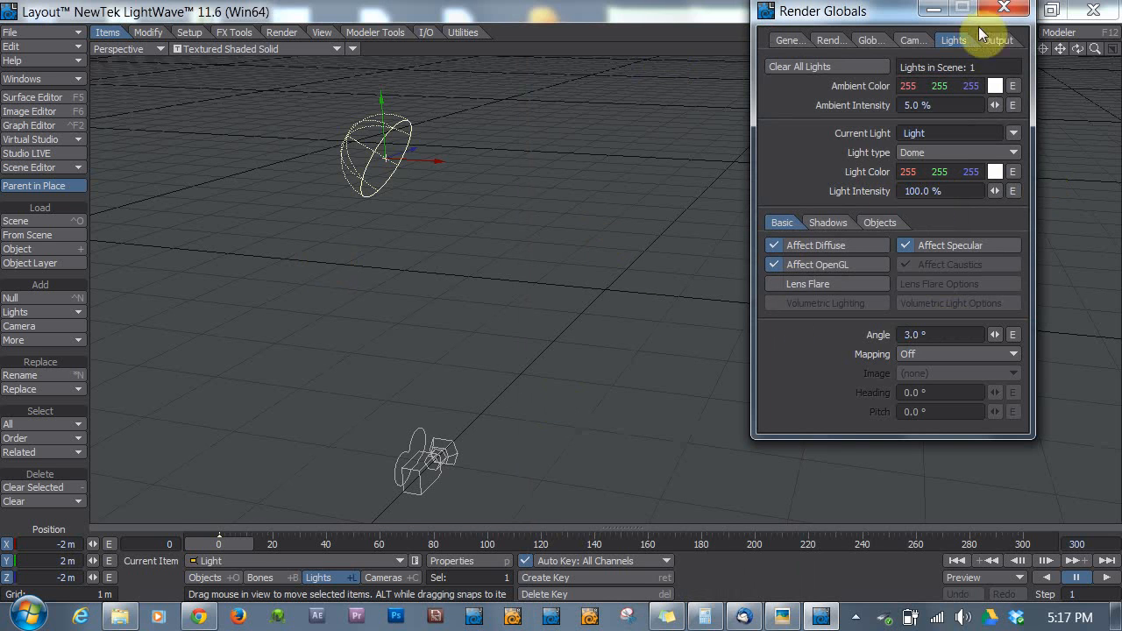
Step: Close Render Globals and clear the current scene via File > Clear Scene
{"action": "left_click", "coordinate": [1002, 7]}
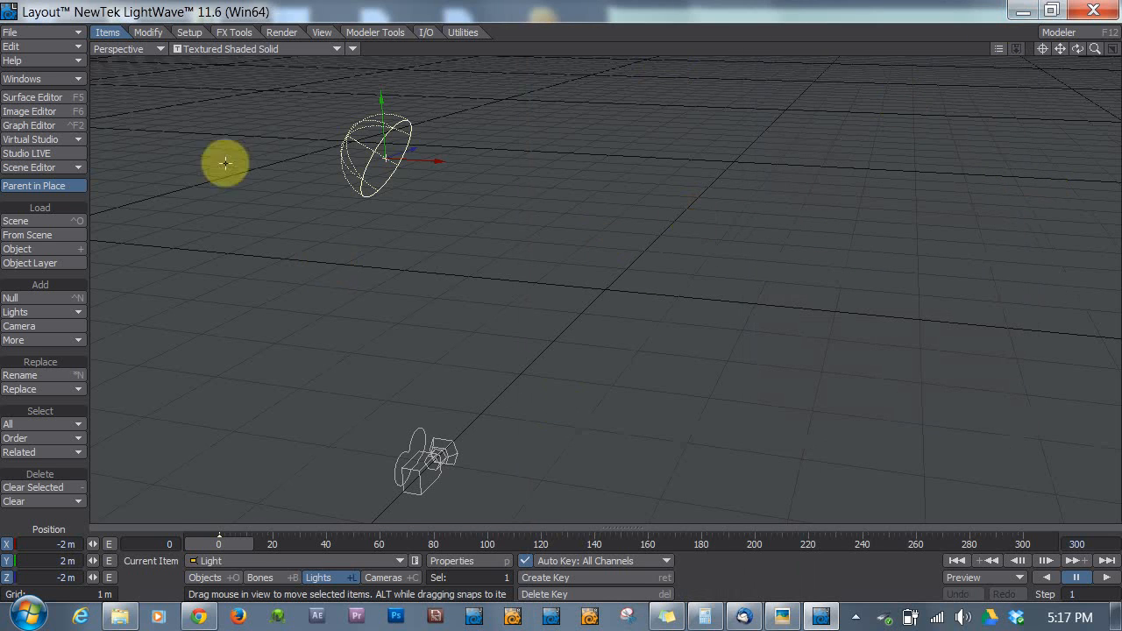
{"action": "left_click", "coordinate": [10, 32]}
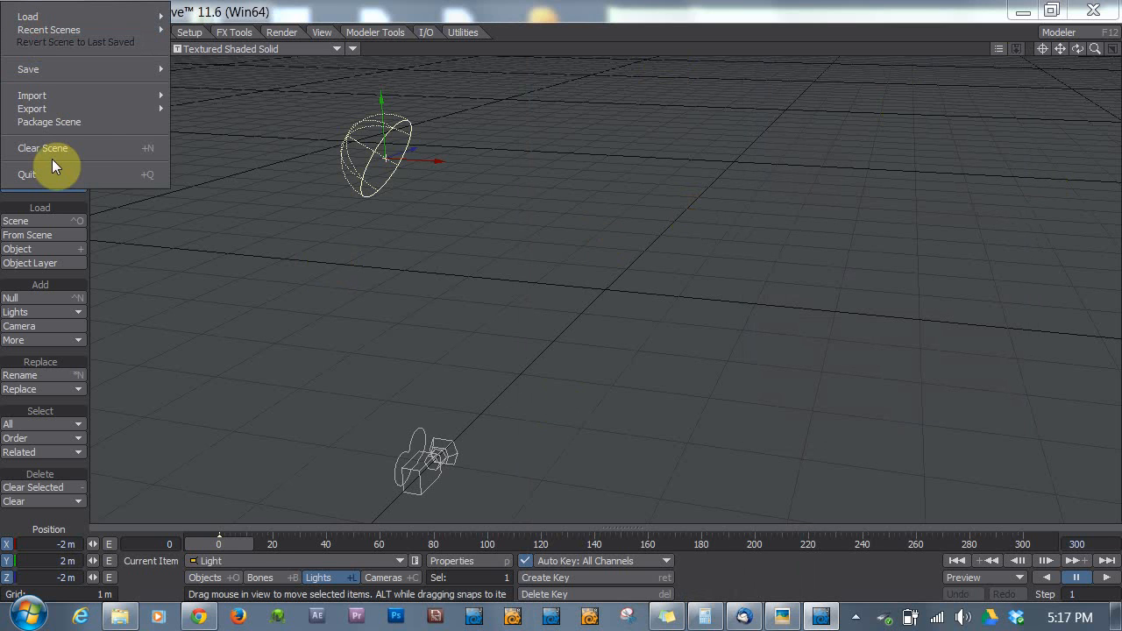
{"action": "left_click", "coordinate": [43, 147]}
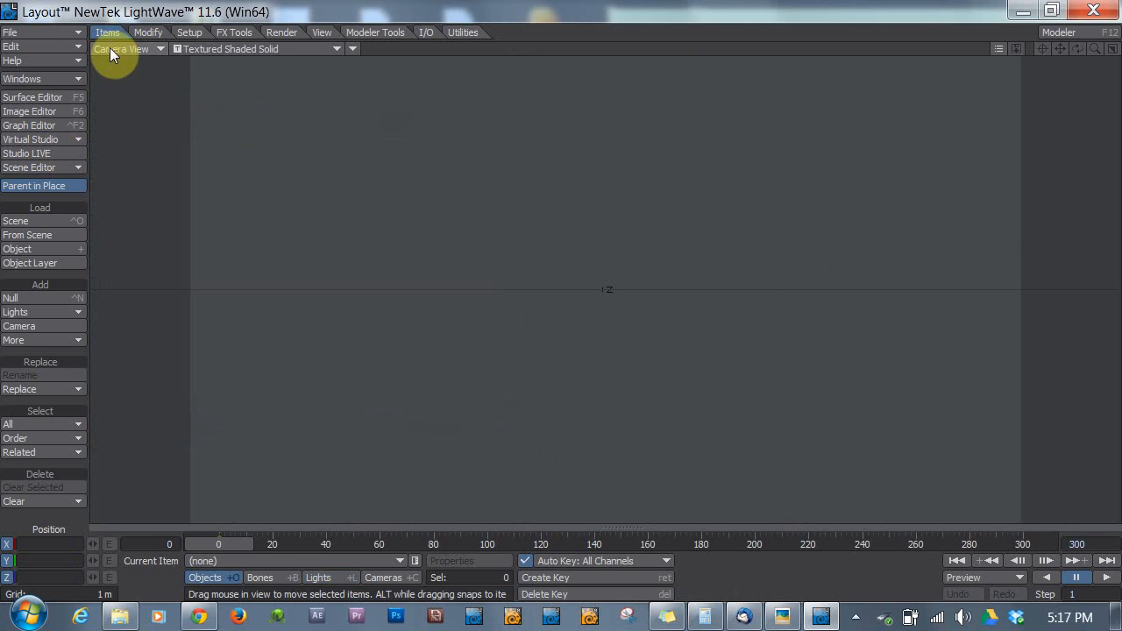
Step: In perspective view, change the new scene's light from Distant to Dome
{"action": "left_click", "coordinate": [122, 50]}
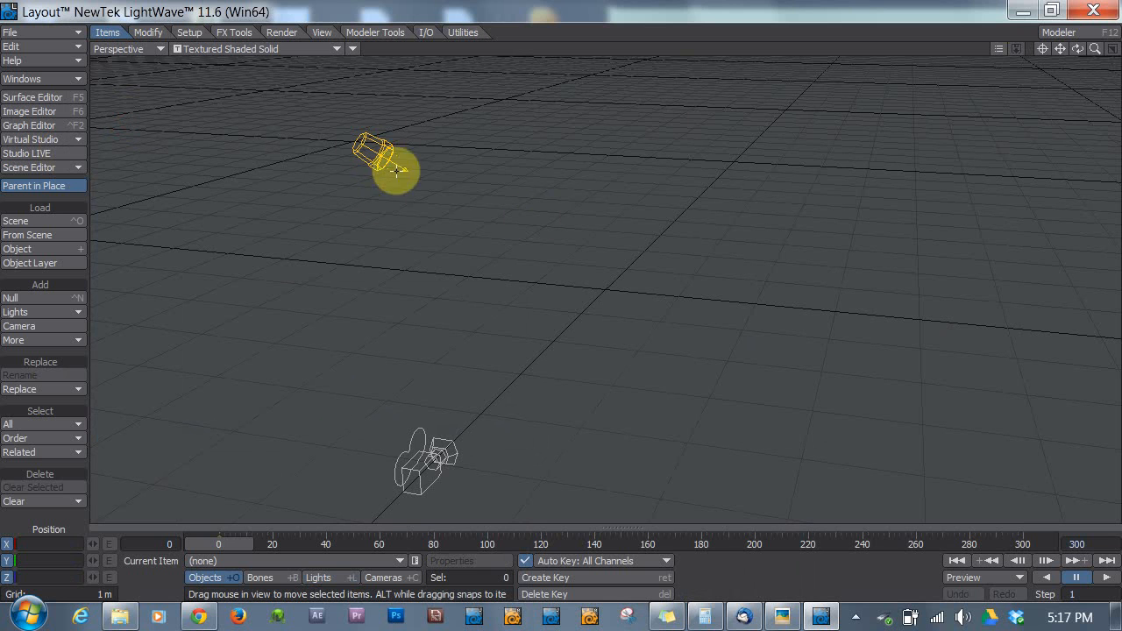
{"action": "left_click_drag", "start_coordinate": [389, 166], "coordinate": [371, 155]}
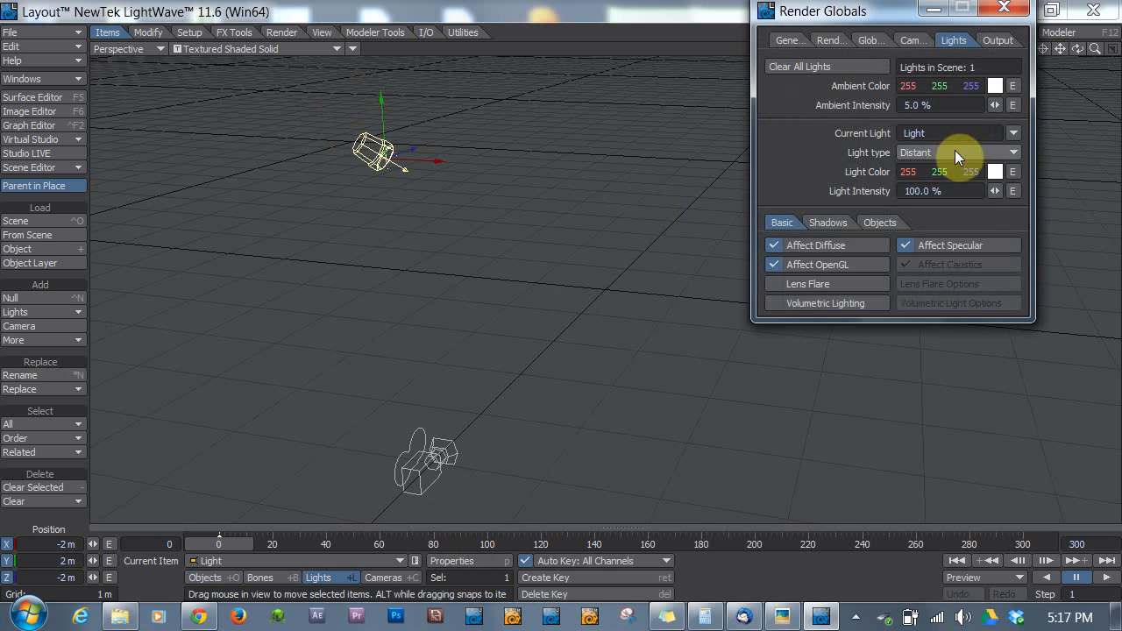
{"action": "left_click", "coordinate": [956, 151]}
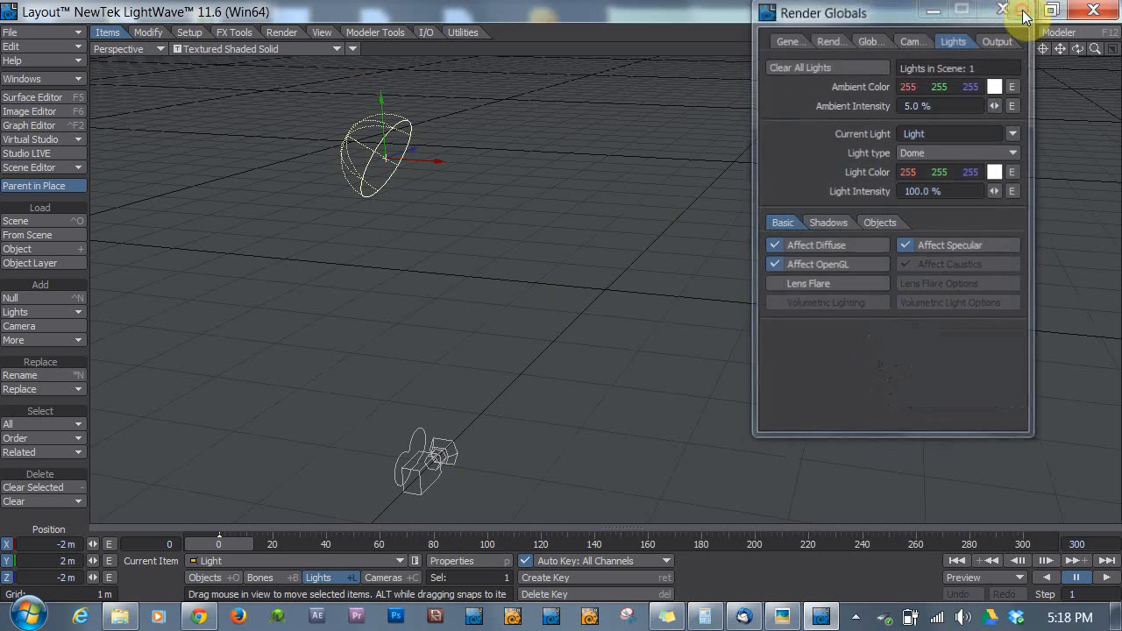
{"action": "left_click", "coordinate": [10, 32]}
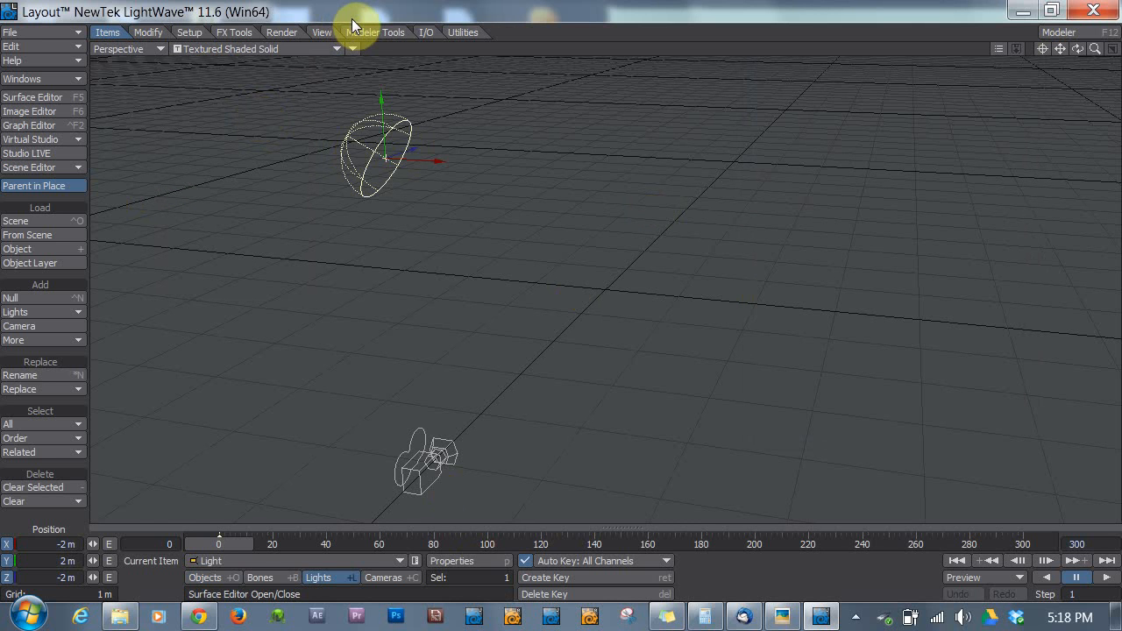
{"action": "mouse_move", "coordinate": [280, 18]}
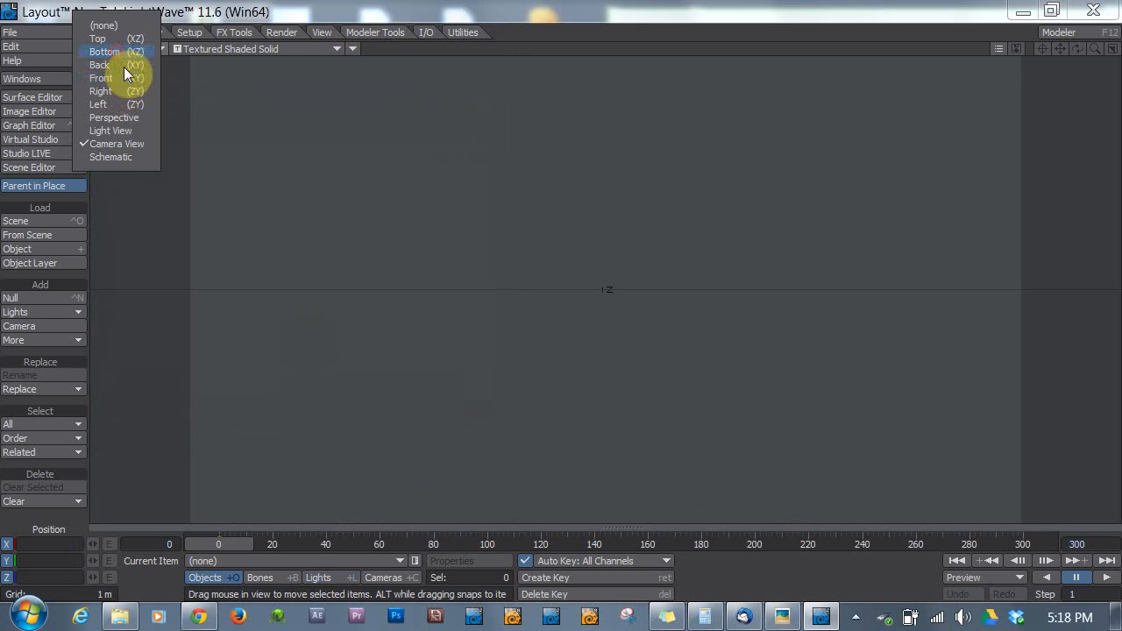
{"action": "mouse_move", "coordinate": [140, 118]}
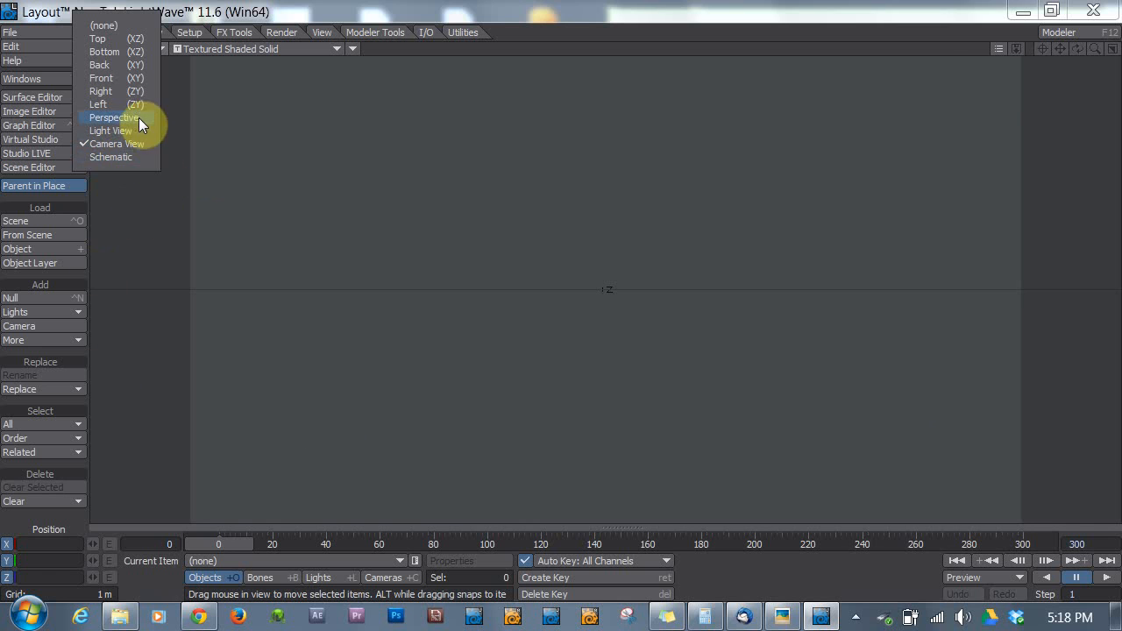
Step: Enable Clear Scene To Default in the General Options preferences
{"action": "left_click", "coordinate": [114, 118]}
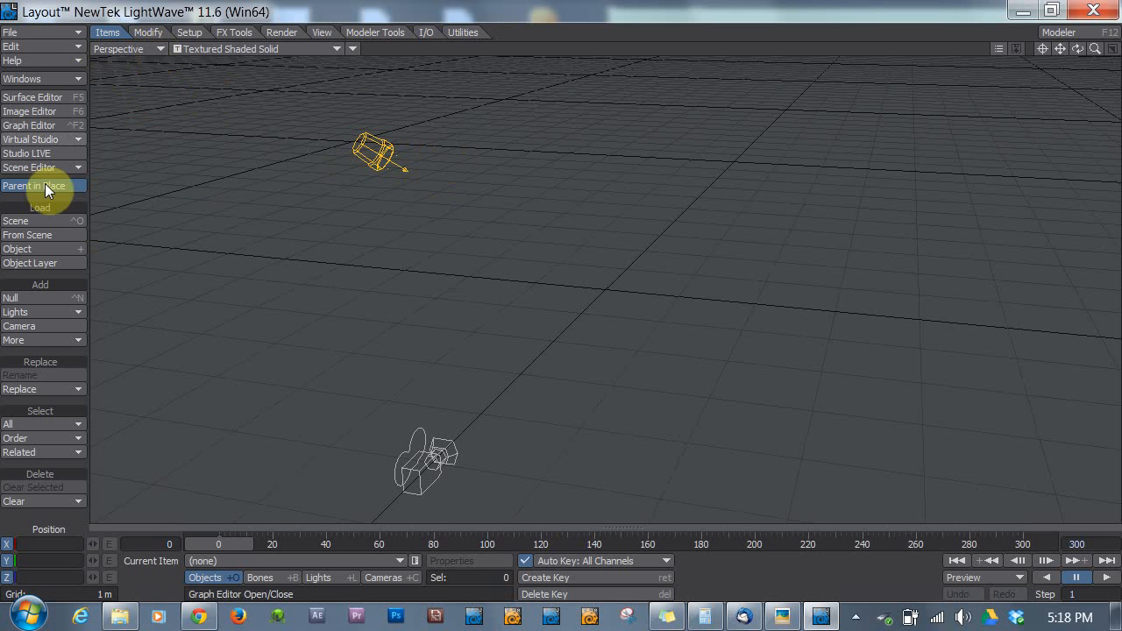
{"action": "left_click", "coordinate": [36, 186]}
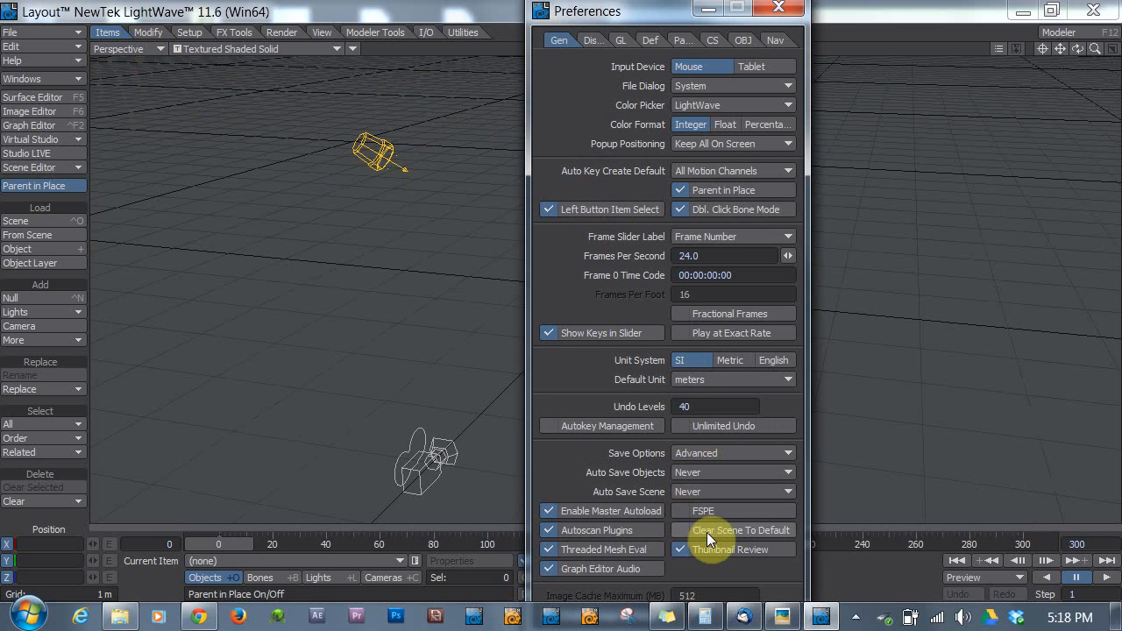
{"action": "left_click", "coordinate": [680, 529]}
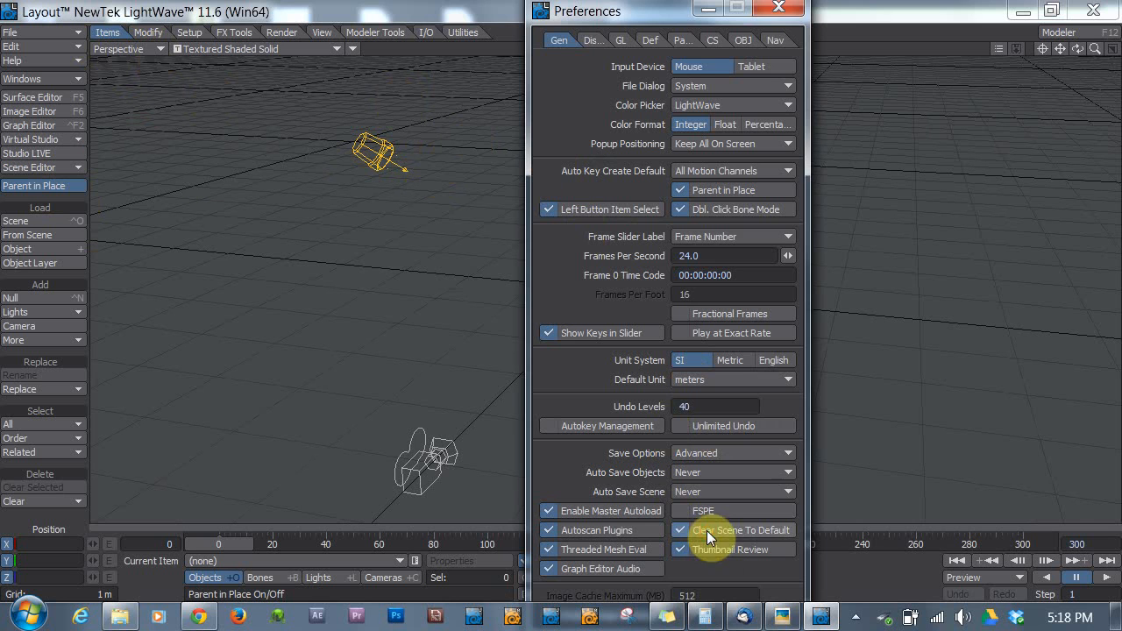
{"action": "left_click", "coordinate": [778, 7]}
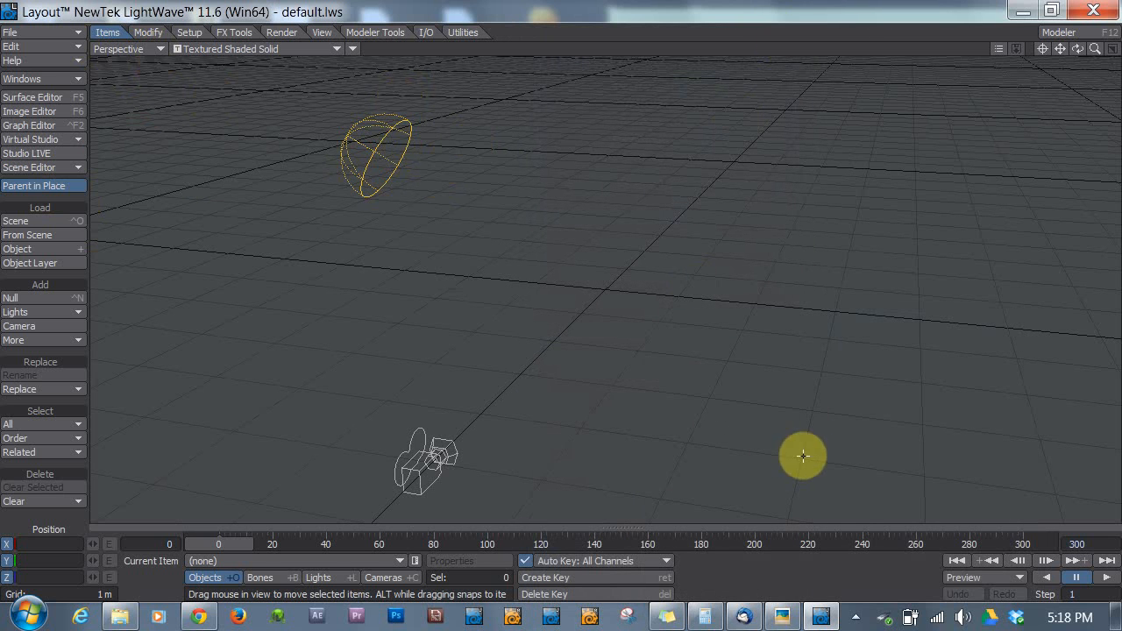
Step: Clear the scene so default.lws loads, then select and rotate its dome light
{"action": "left_click_drag", "start_coordinate": [803, 456], "coordinate": [343, 112]}
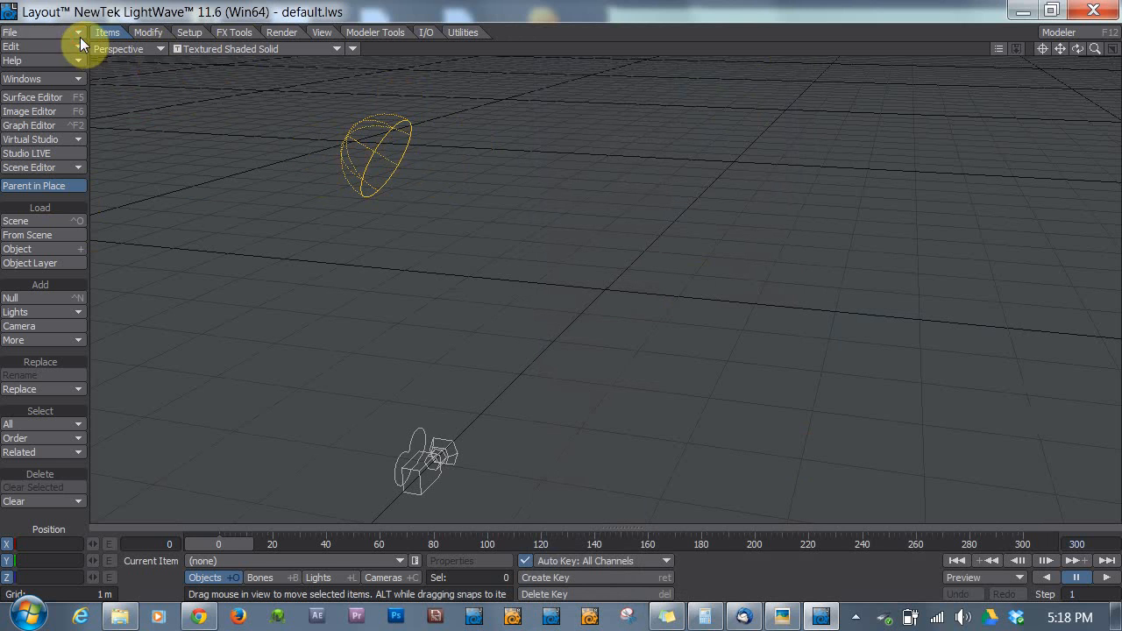
{"action": "left_click", "coordinate": [11, 31]}
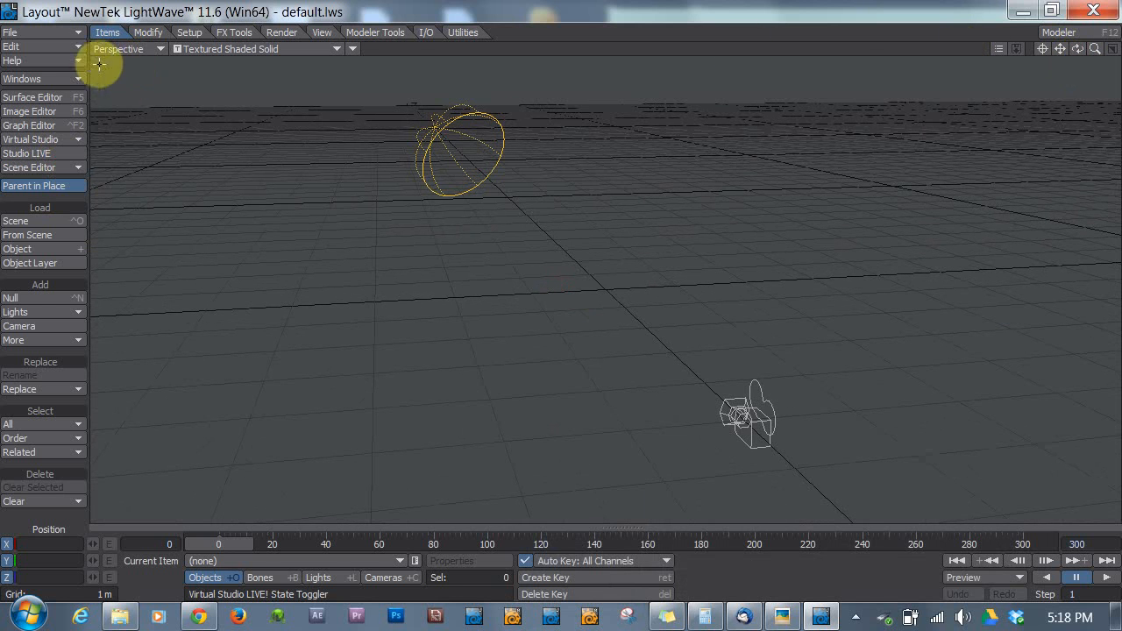
{"action": "left_click", "coordinate": [10, 32]}
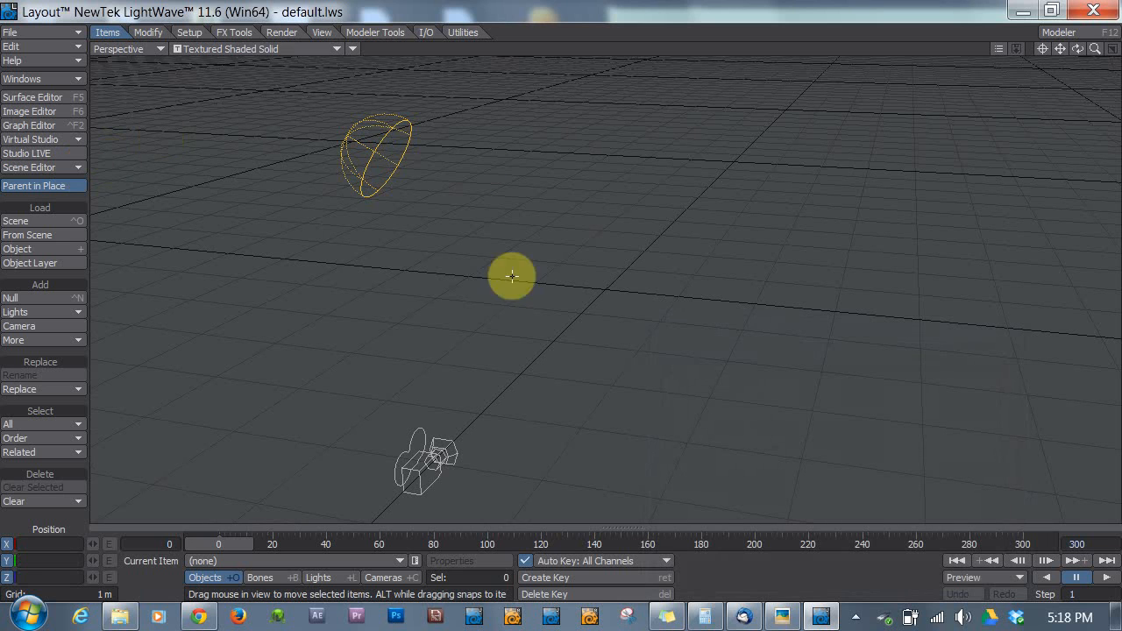
{"action": "left_click_drag", "start_coordinate": [512, 277], "coordinate": [391, 215]}
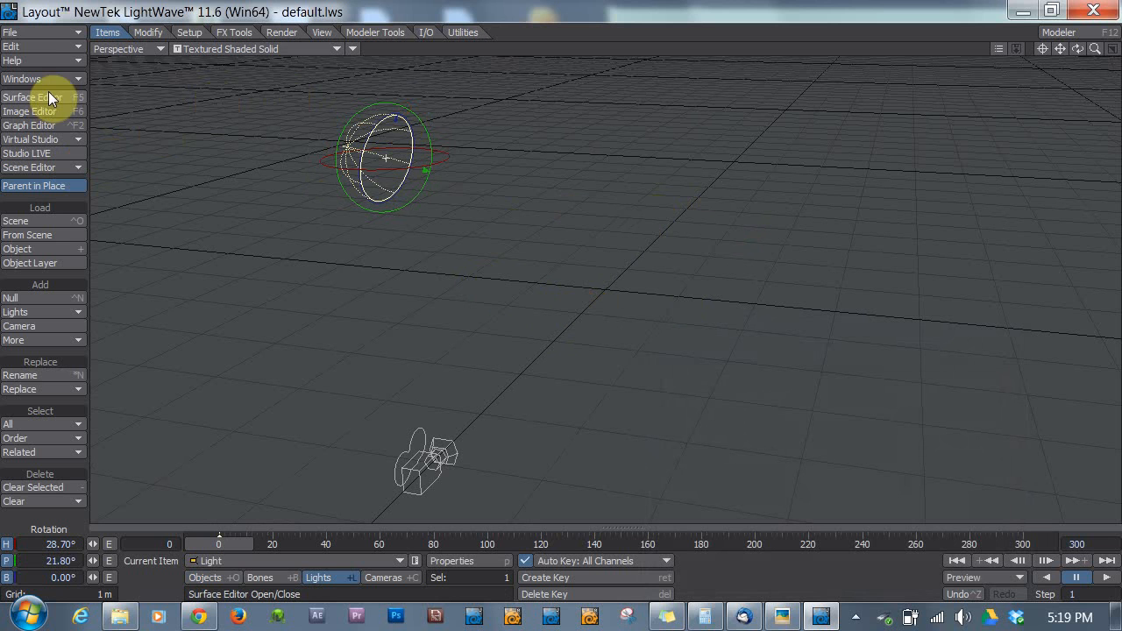
{"action": "mouse_move", "coordinate": [33, 84]}
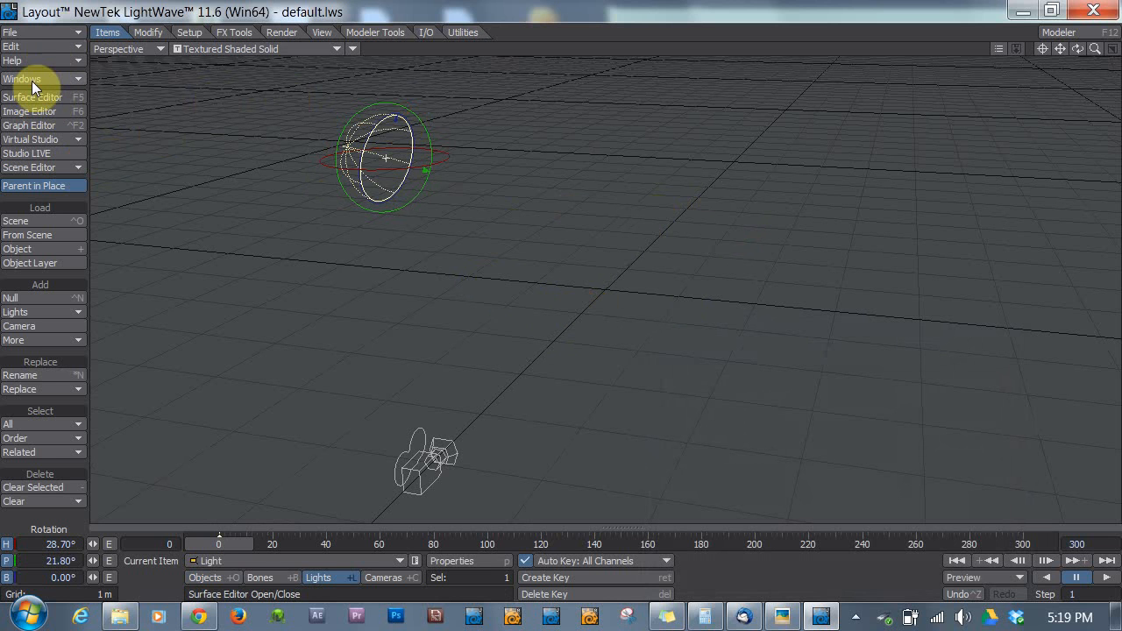
Step: Add a Textured Environment in the Backdrop Options of the Effects panel
{"action": "left_click", "coordinate": [22, 79]}
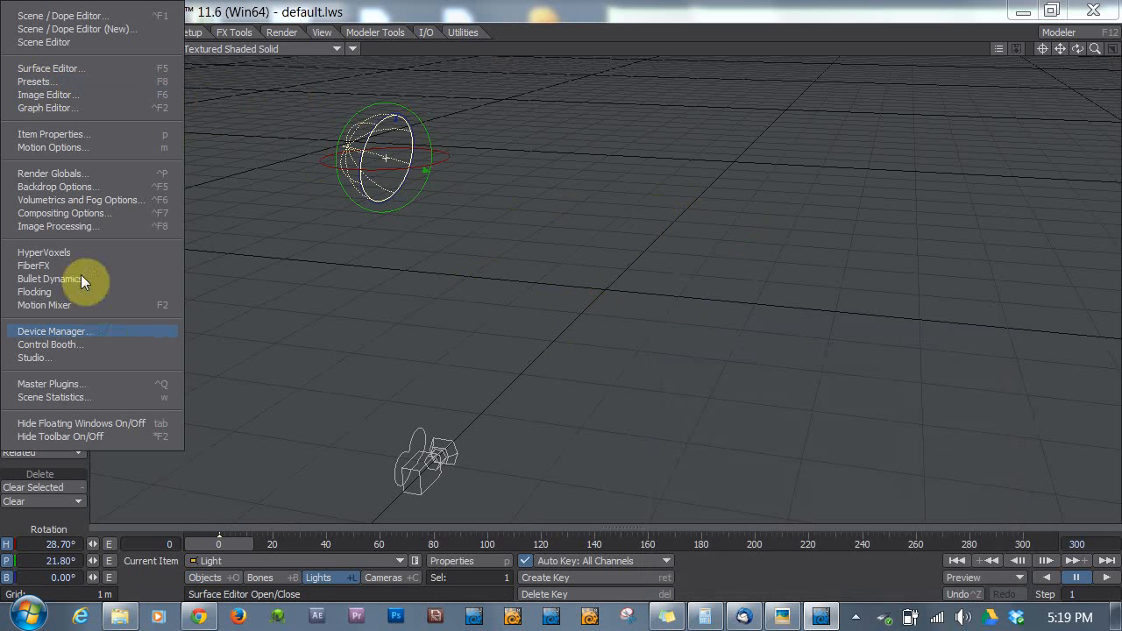
{"action": "left_click", "coordinate": [59, 186]}
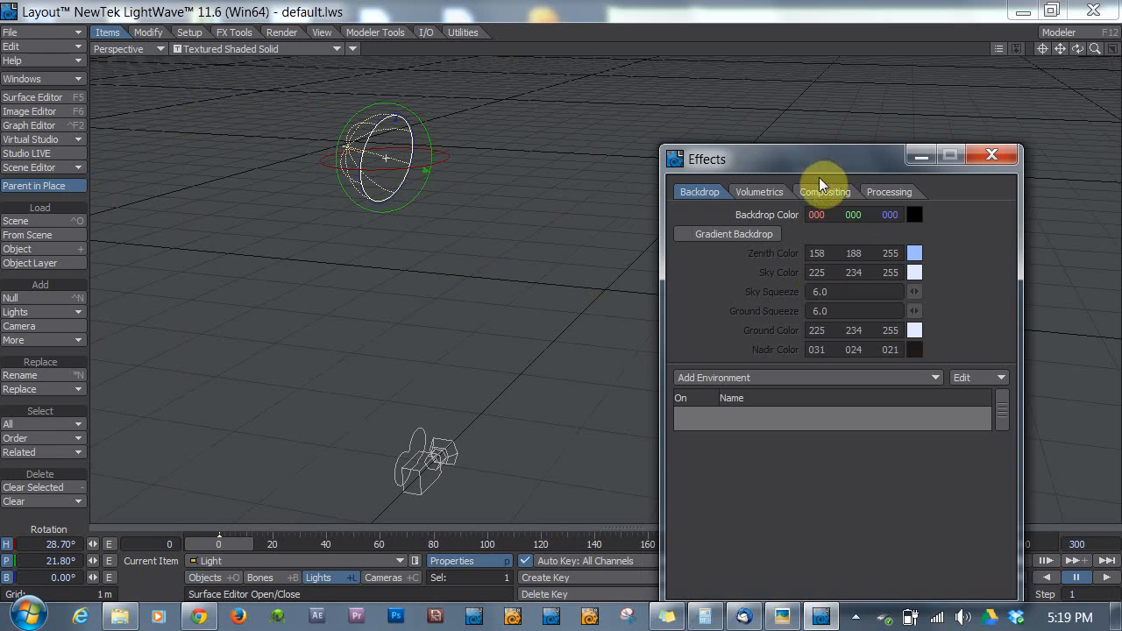
{"action": "left_click", "coordinate": [757, 191]}
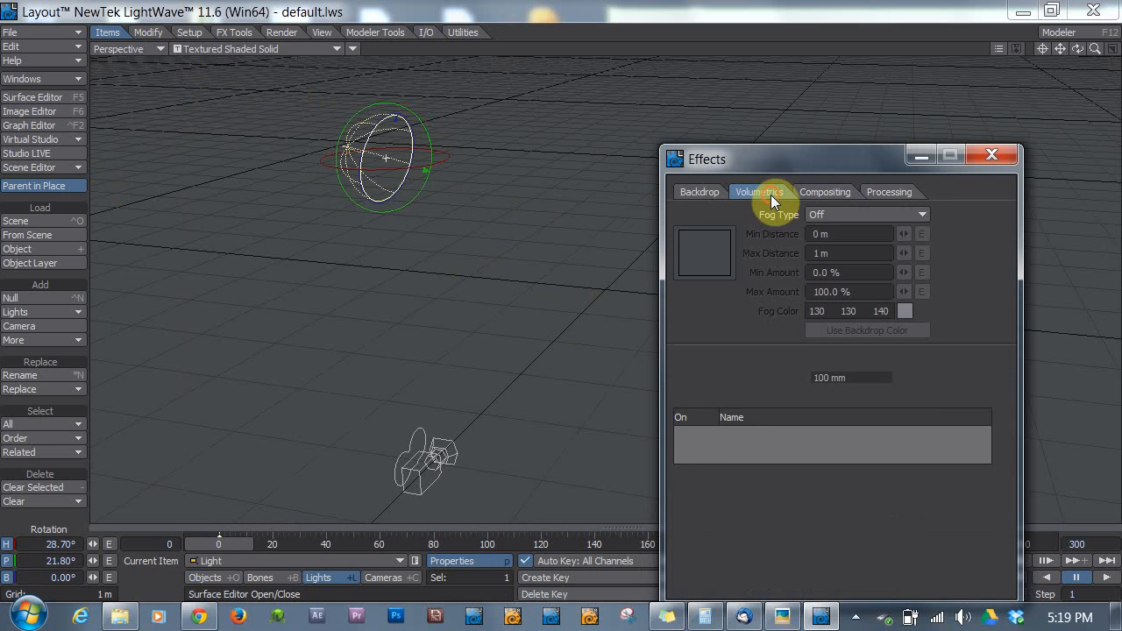
{"action": "left_click", "coordinate": [698, 192]}
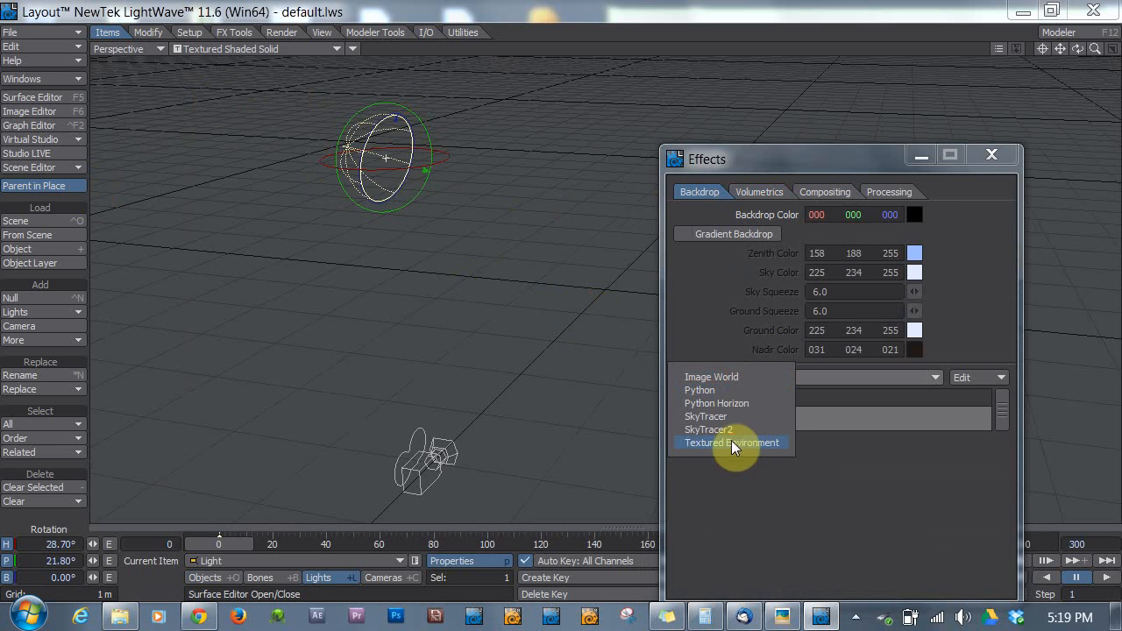
{"action": "left_click", "coordinate": [732, 441]}
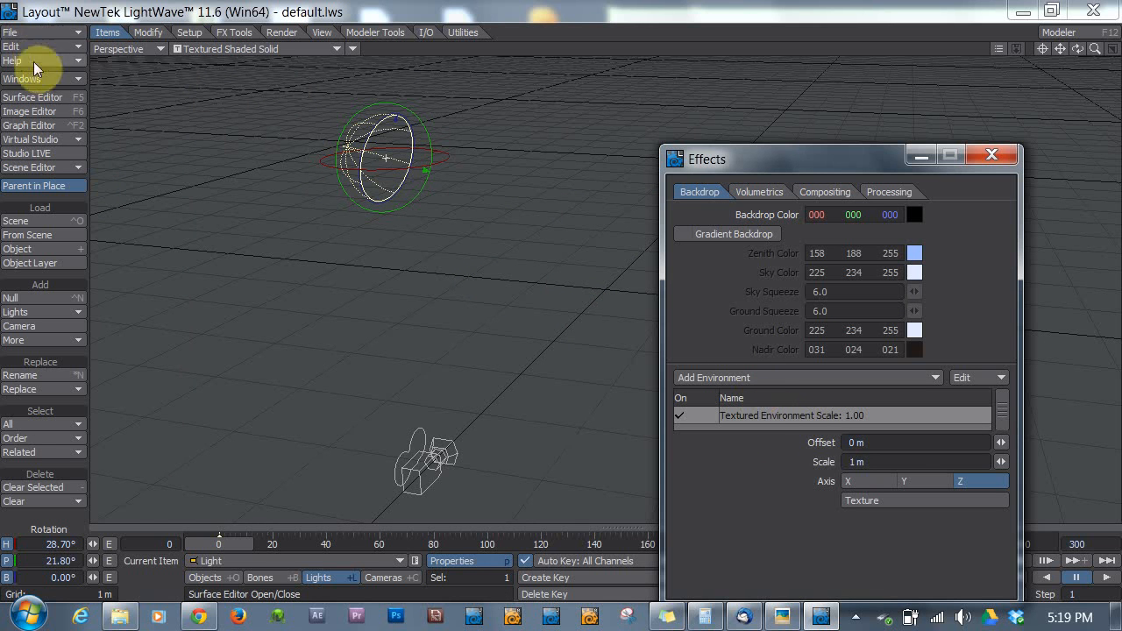
{"action": "left_click", "coordinate": [26, 79]}
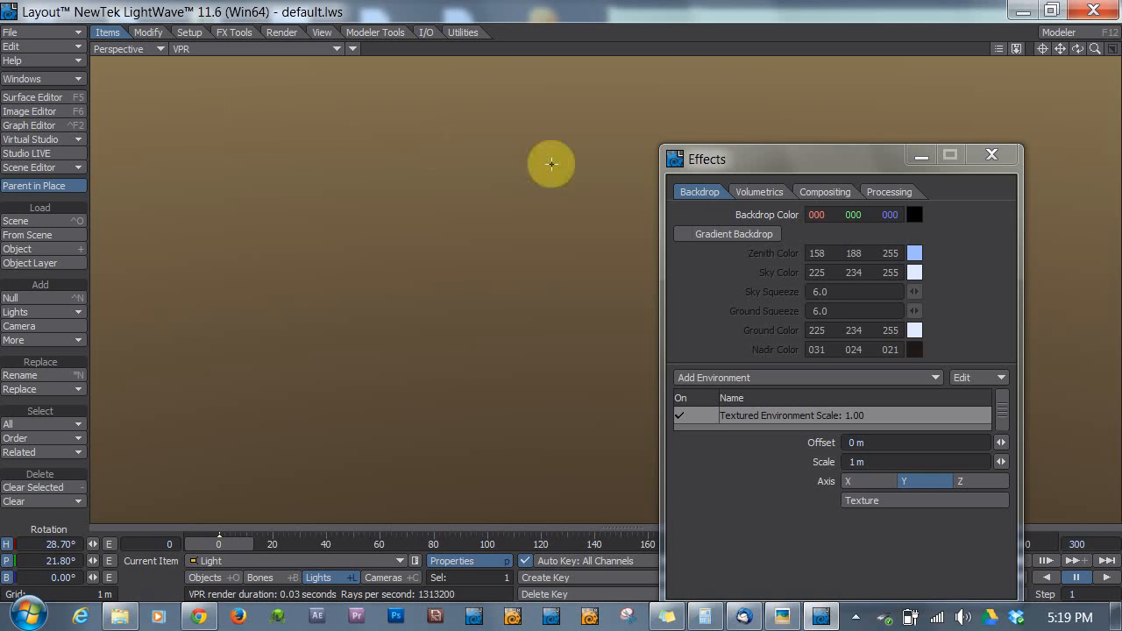
{"action": "mouse_move", "coordinate": [368, 49]}
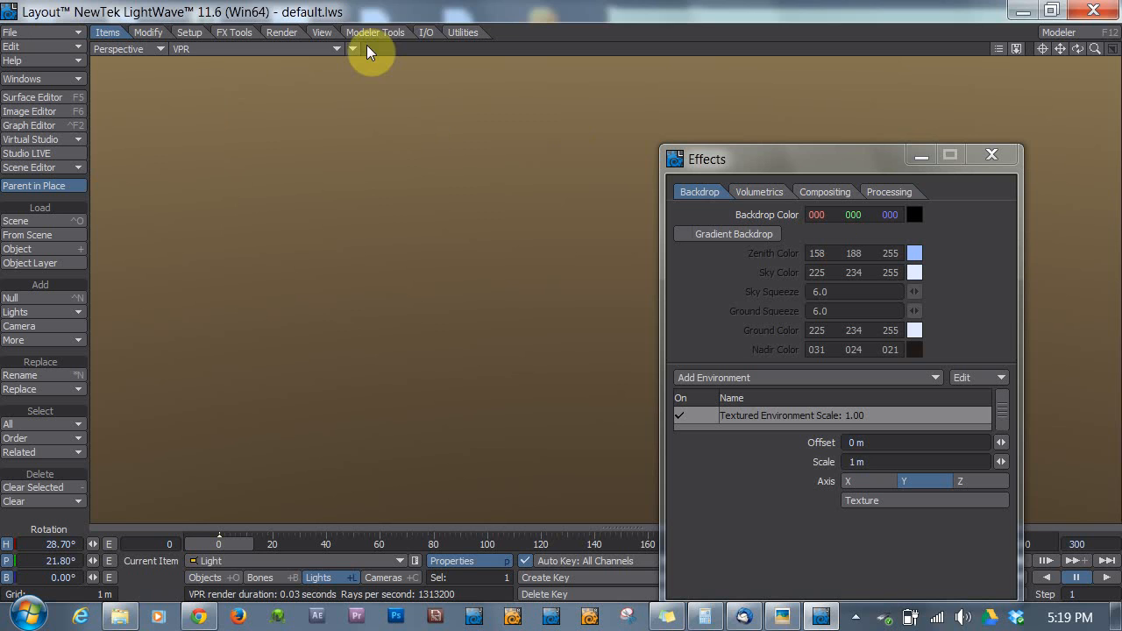
Step: Adjust the viewport OpenGL display option so VPR shows the sunset gradient backdrop
{"action": "left_click", "coordinate": [320, 32]}
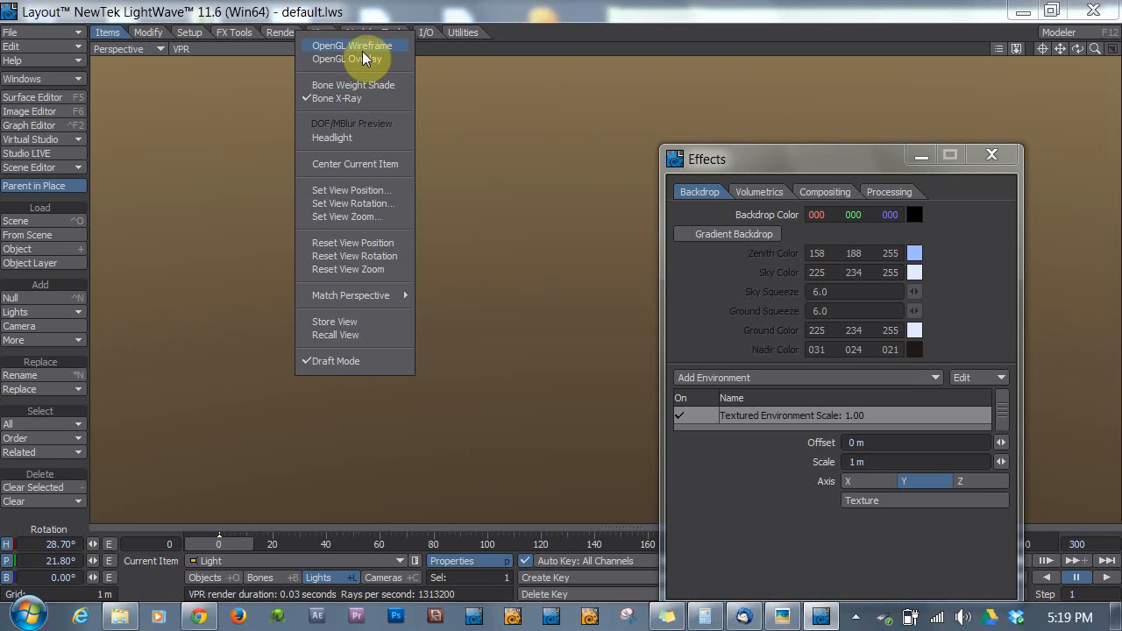
{"action": "left_click", "coordinate": [350, 59]}
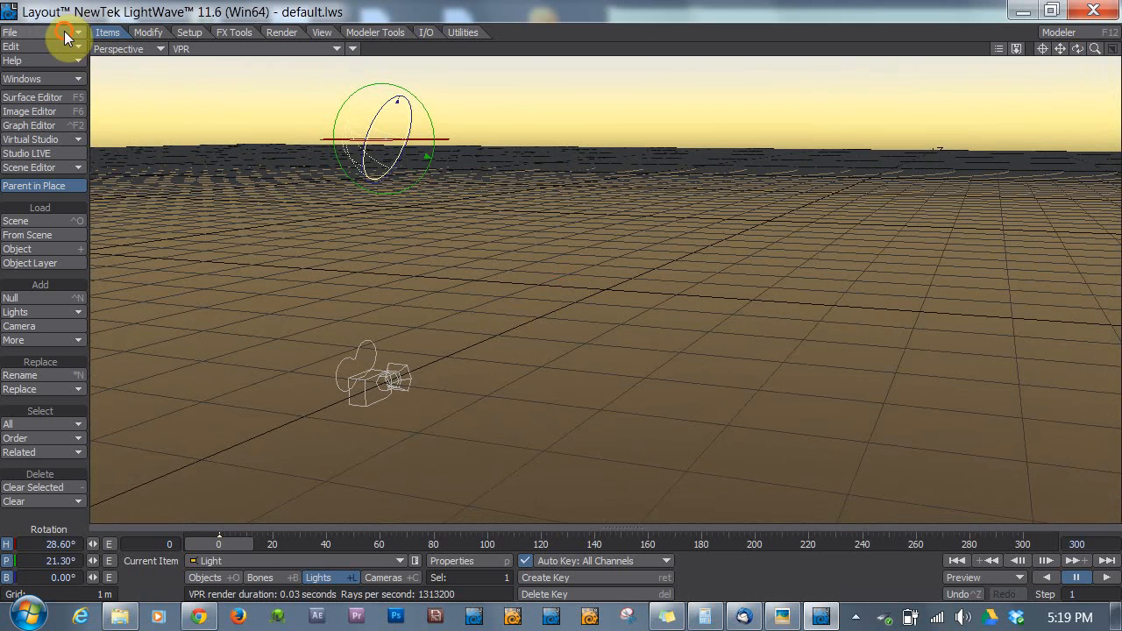
{"action": "left_click", "coordinate": [10, 31]}
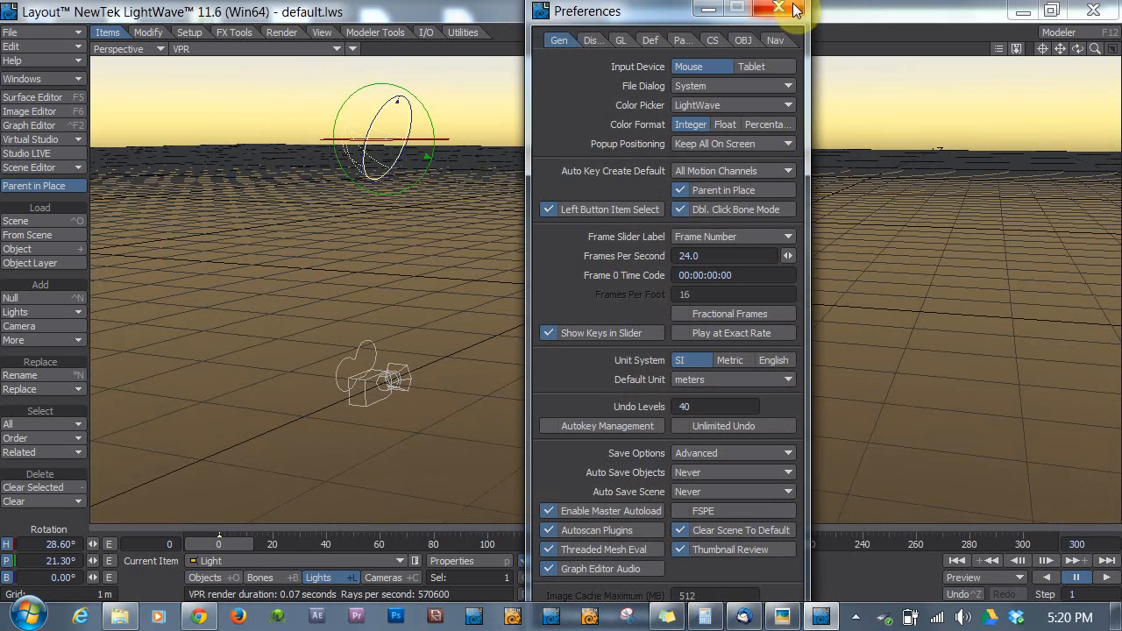
{"action": "left_click", "coordinate": [779, 10]}
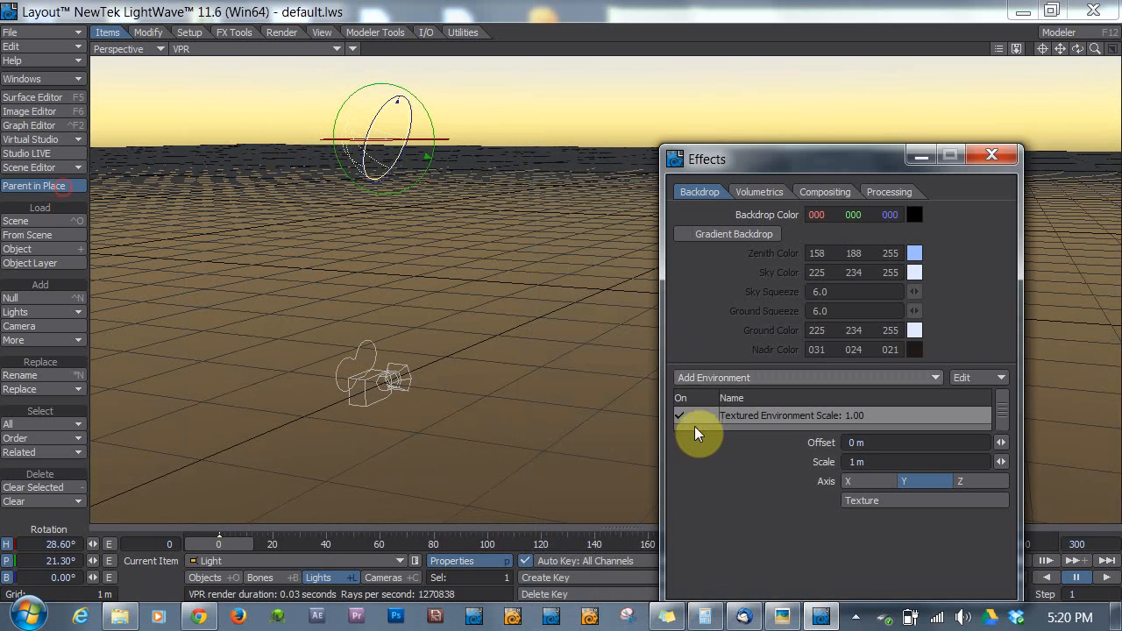
{"action": "left_click", "coordinate": [686, 414]}
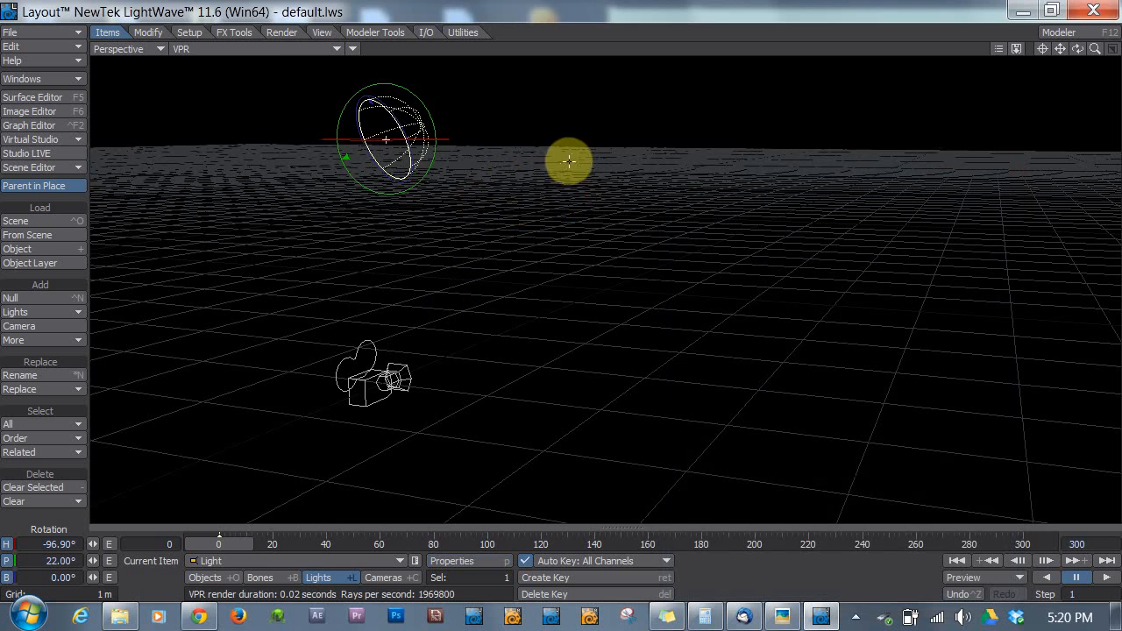
{"action": "left_click", "coordinate": [178, 49]}
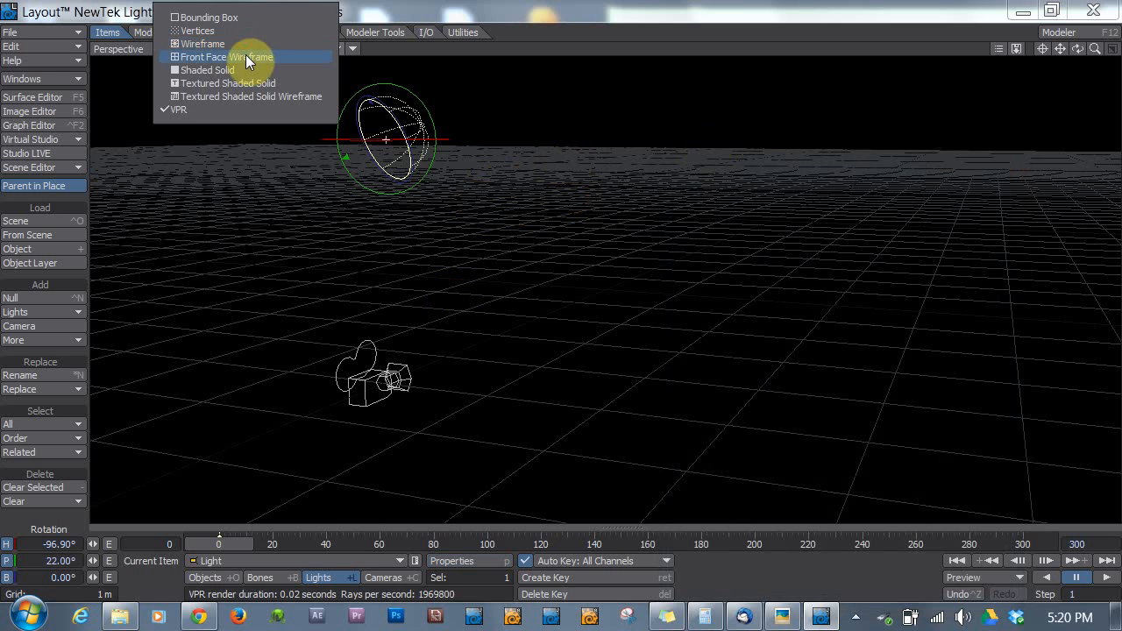
{"action": "left_click", "coordinate": [225, 56]}
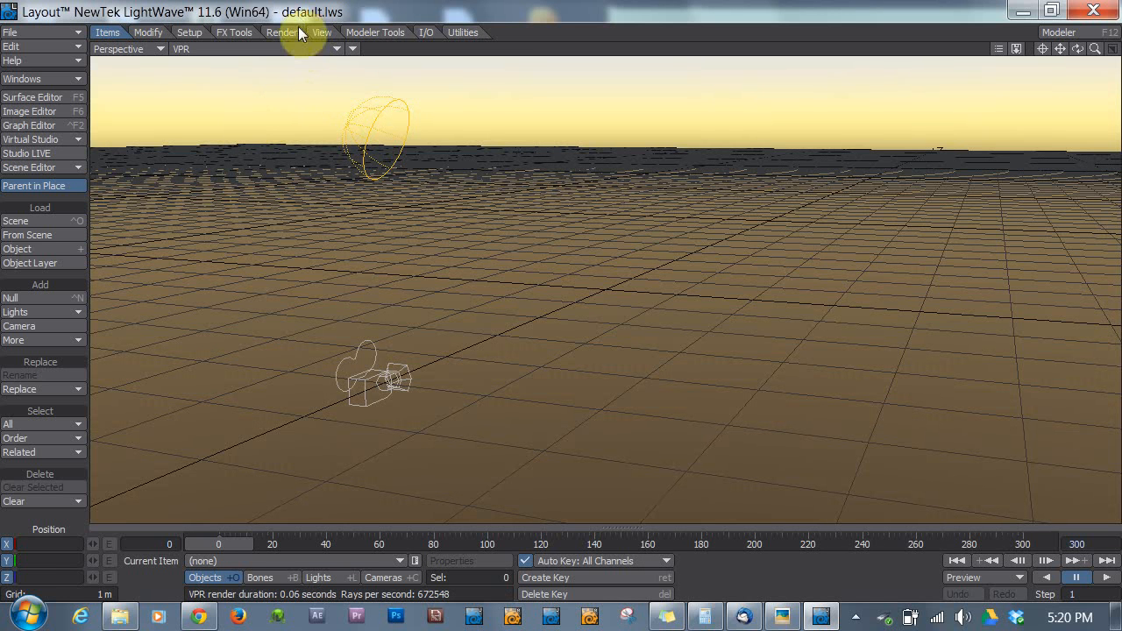
{"action": "mouse_move", "coordinate": [331, 17]}
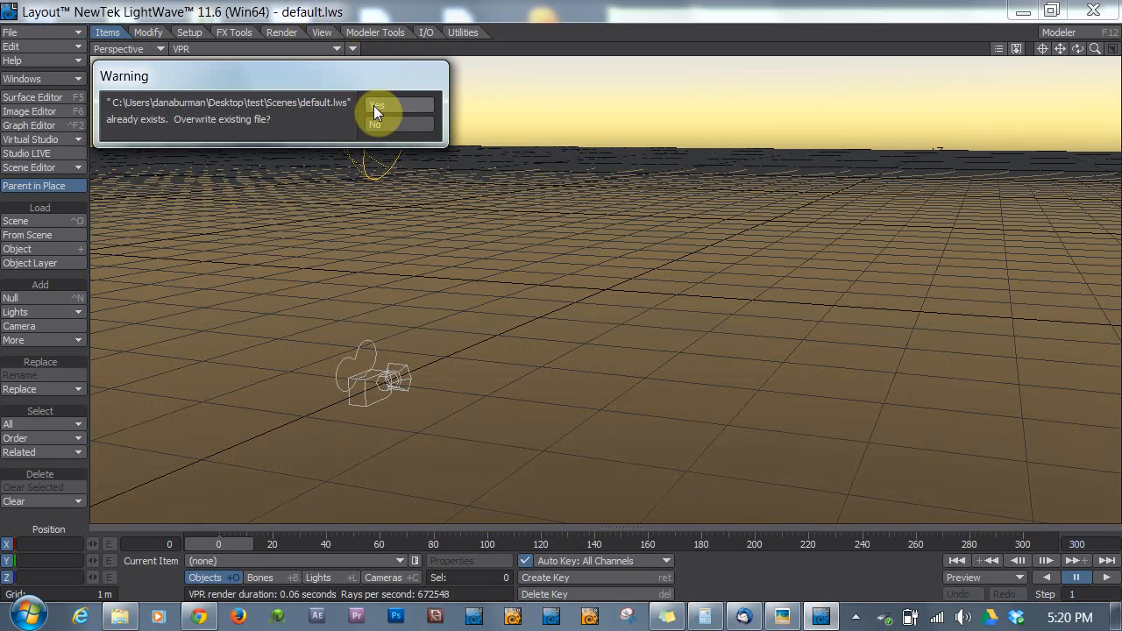
Step: Save the scene over default.lws, dismiss the limited region error and cancel the Load Scene dialog
{"action": "left_click", "coordinate": [375, 105]}
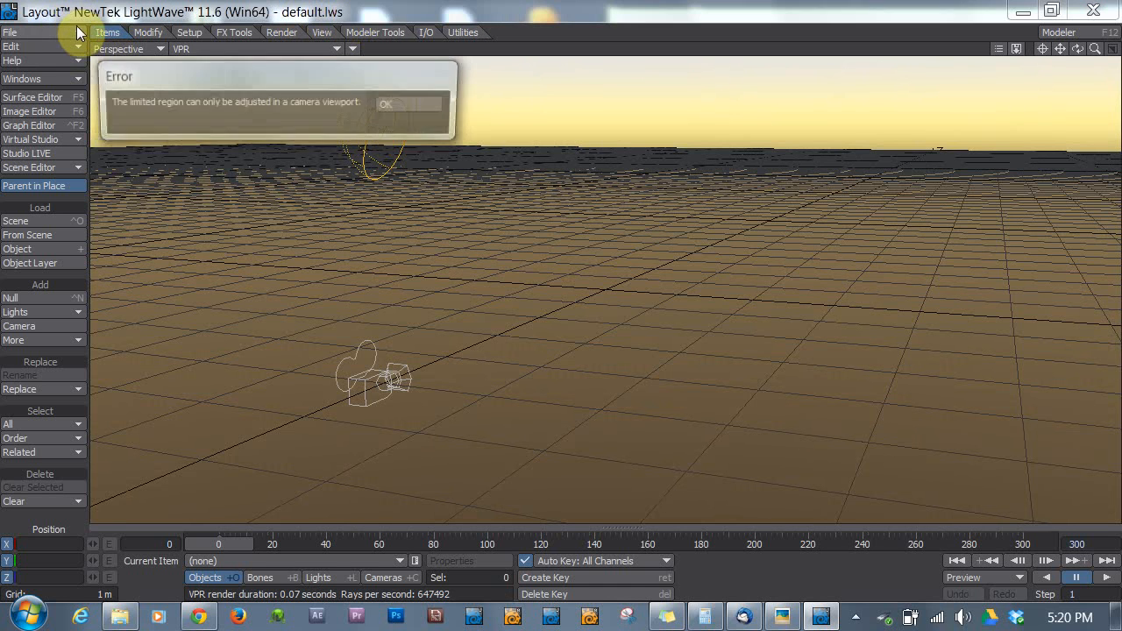
{"action": "left_click", "coordinate": [385, 104]}
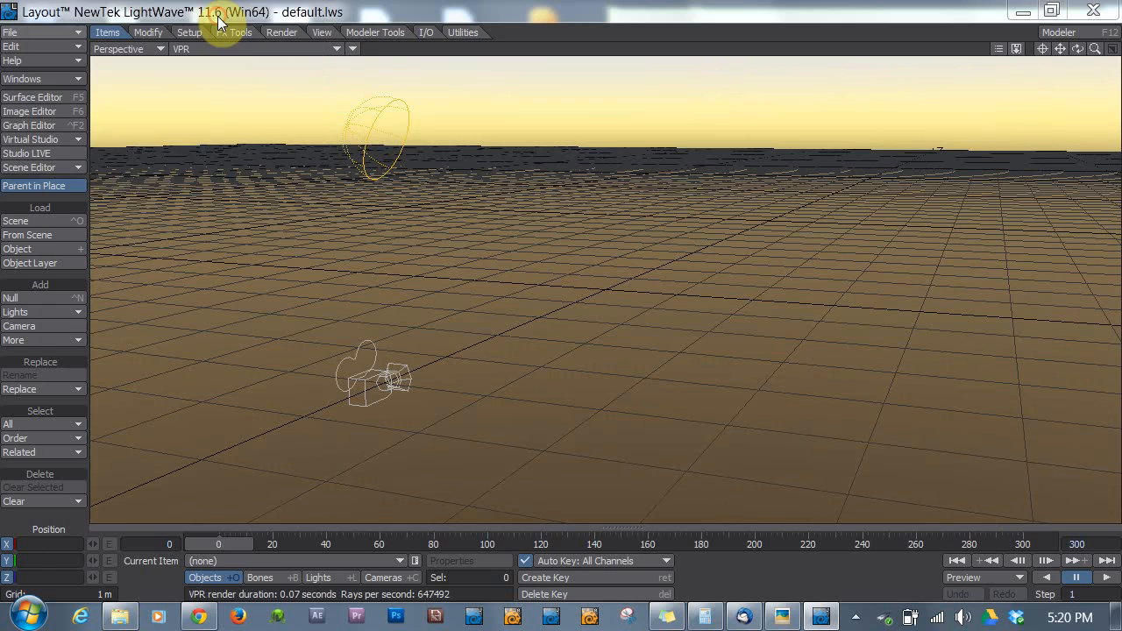
{"action": "left_click", "coordinate": [14, 221]}
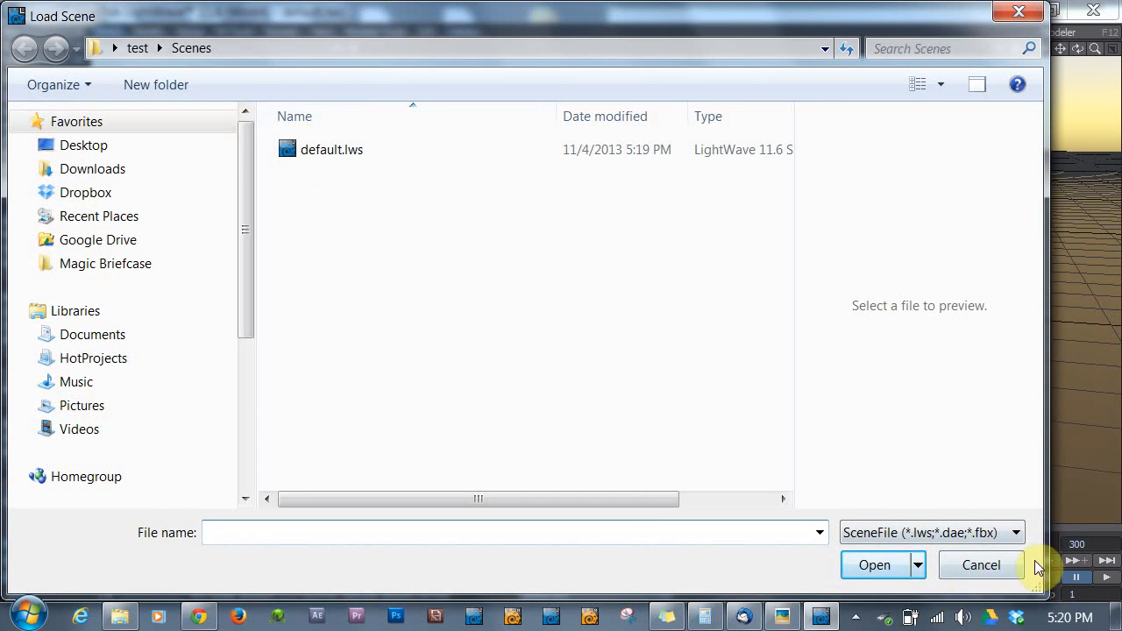
{"action": "mouse_move", "coordinate": [1025, 576]}
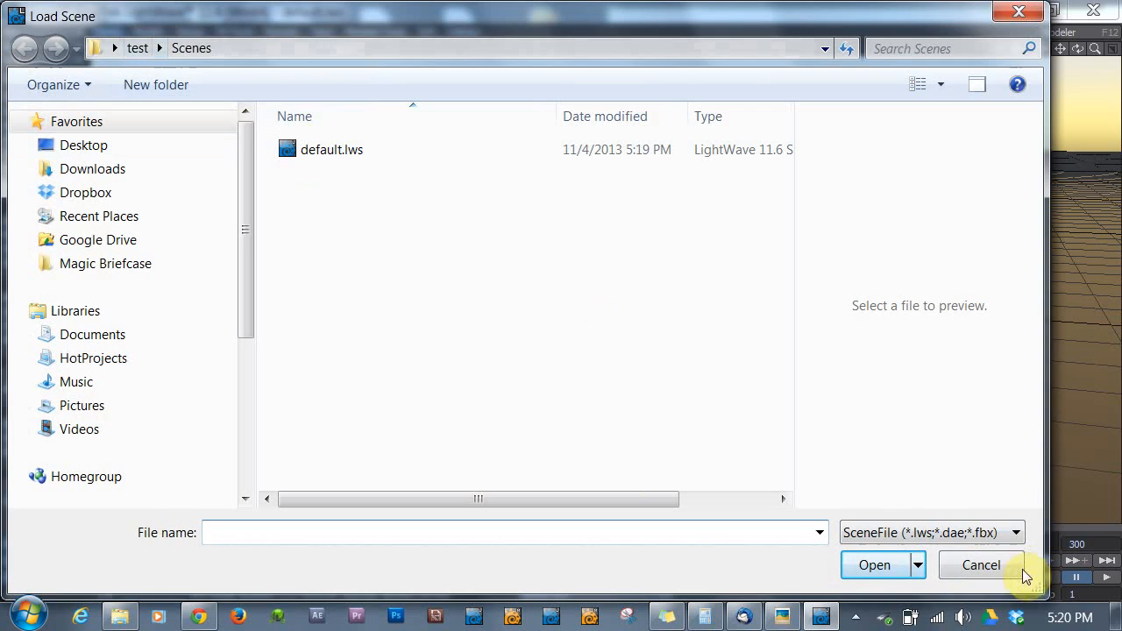
{"action": "left_click", "coordinate": [981, 564]}
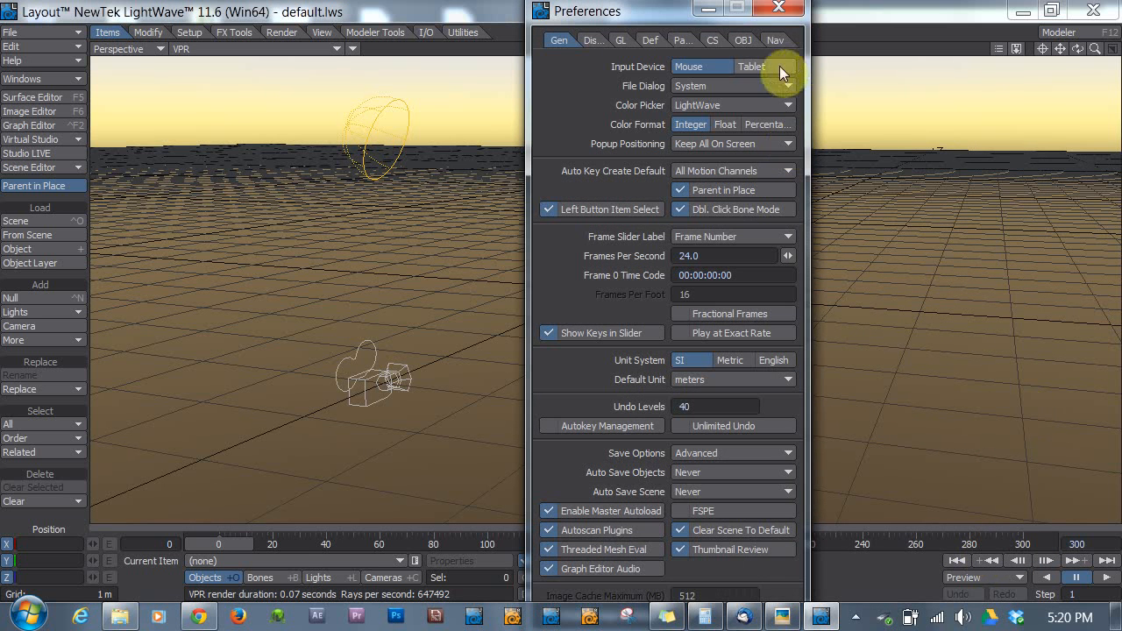
Step: Pick a different recent Content Directory in the Paths preferences
{"action": "left_click", "coordinate": [680, 41]}
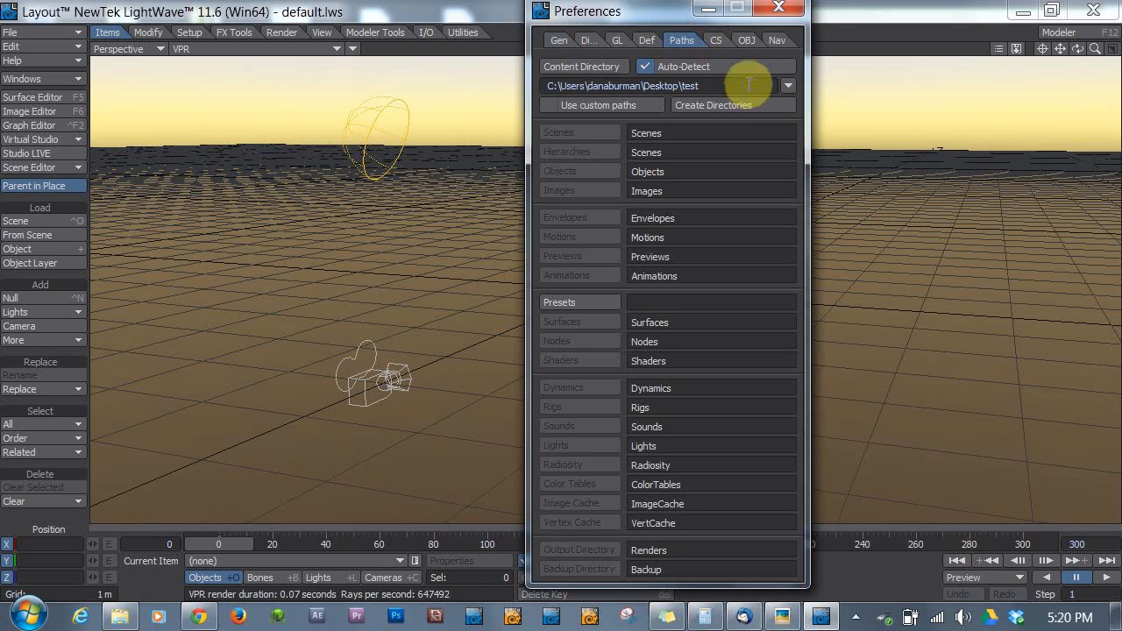
{"action": "left_click", "coordinate": [789, 84]}
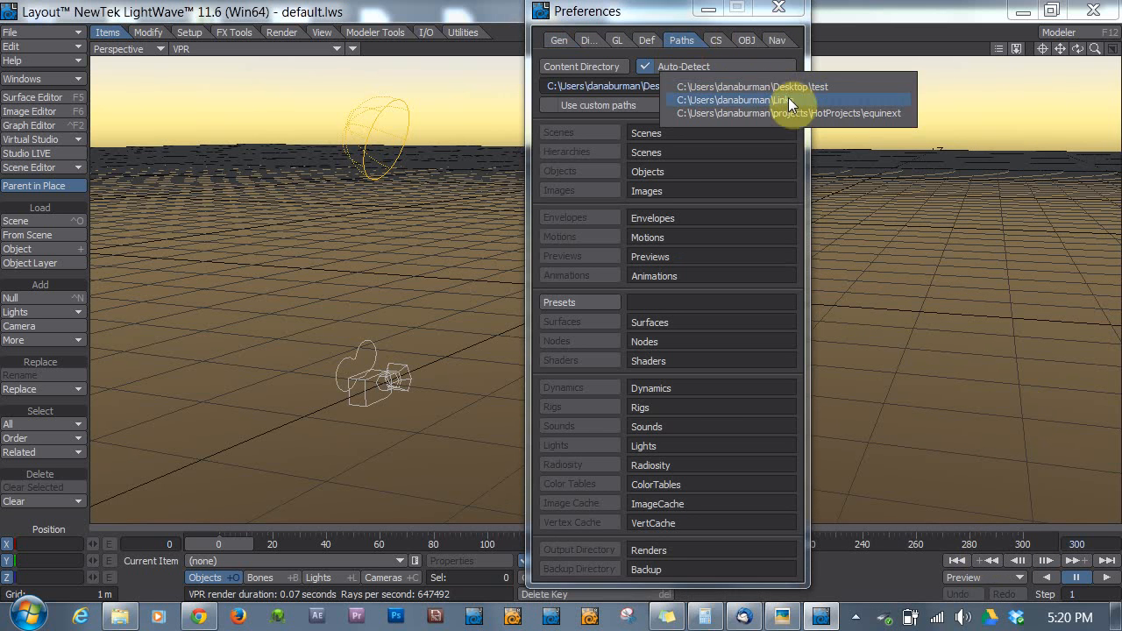
{"action": "left_click", "coordinate": [733, 100]}
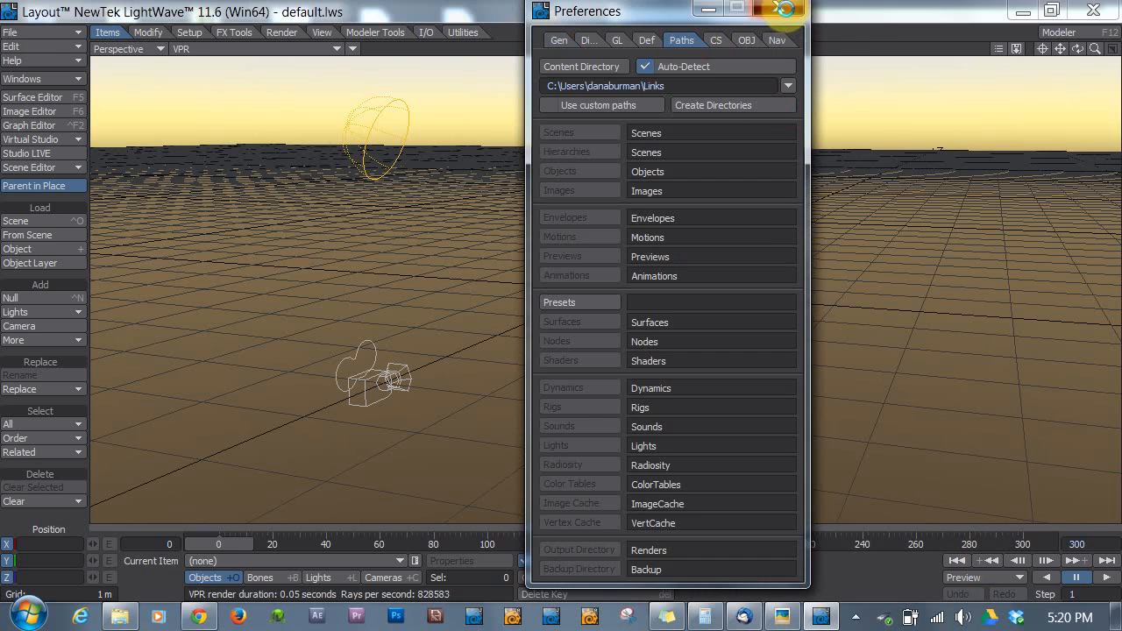
{"action": "left_click", "coordinate": [781, 11]}
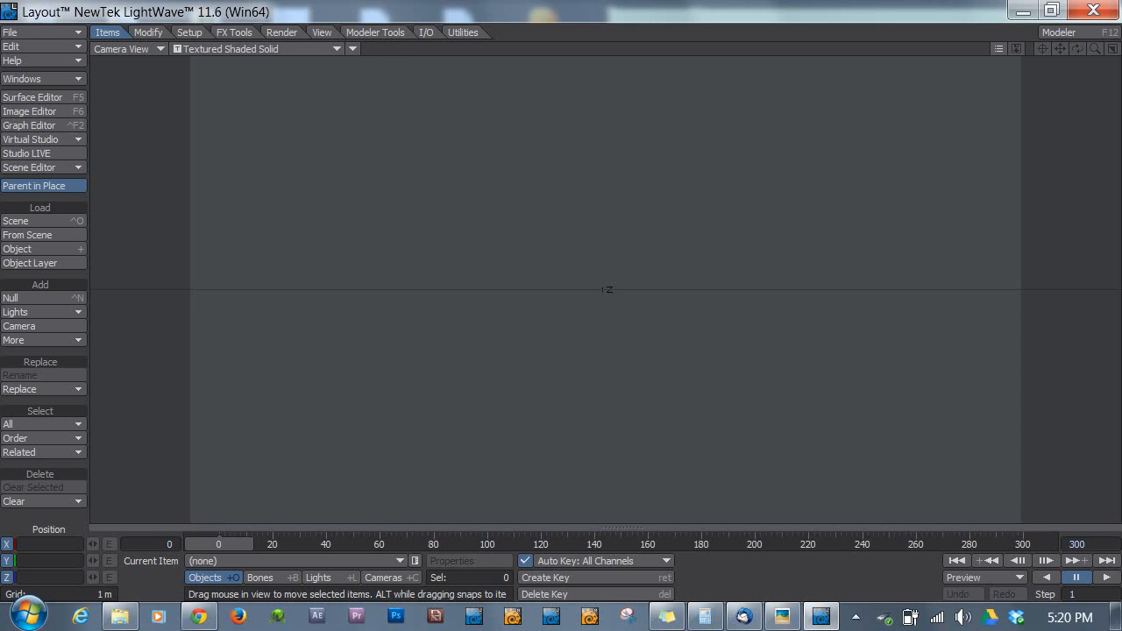
Step: Switch the cleared scene's viewport to Perspective
{"action": "left_click", "coordinate": [126, 50]}
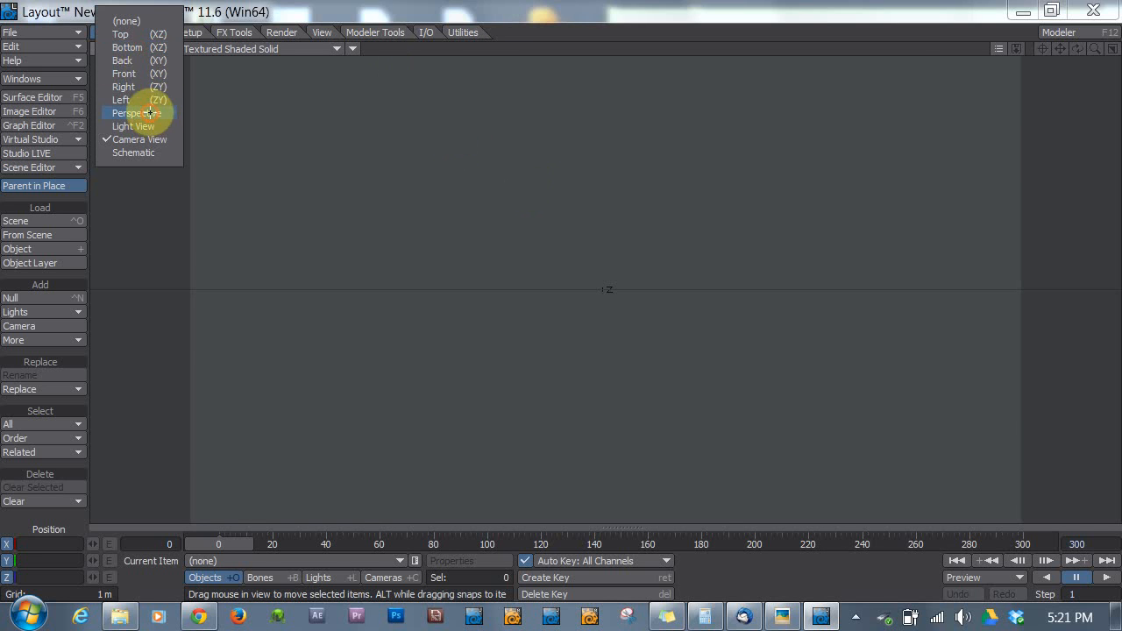
{"action": "left_click", "coordinate": [137, 113]}
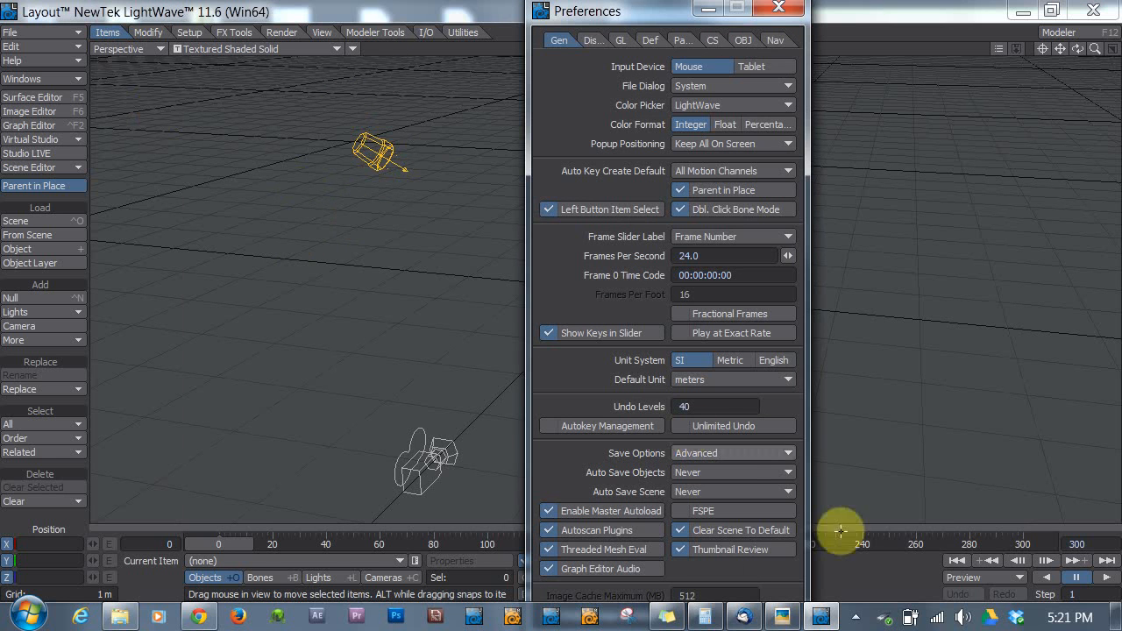
Step: Set Auto Save Objects and Auto Save Scene to 30 minutes, keep Advanced save options, and close Preferences
{"action": "left_click", "coordinate": [732, 474]}
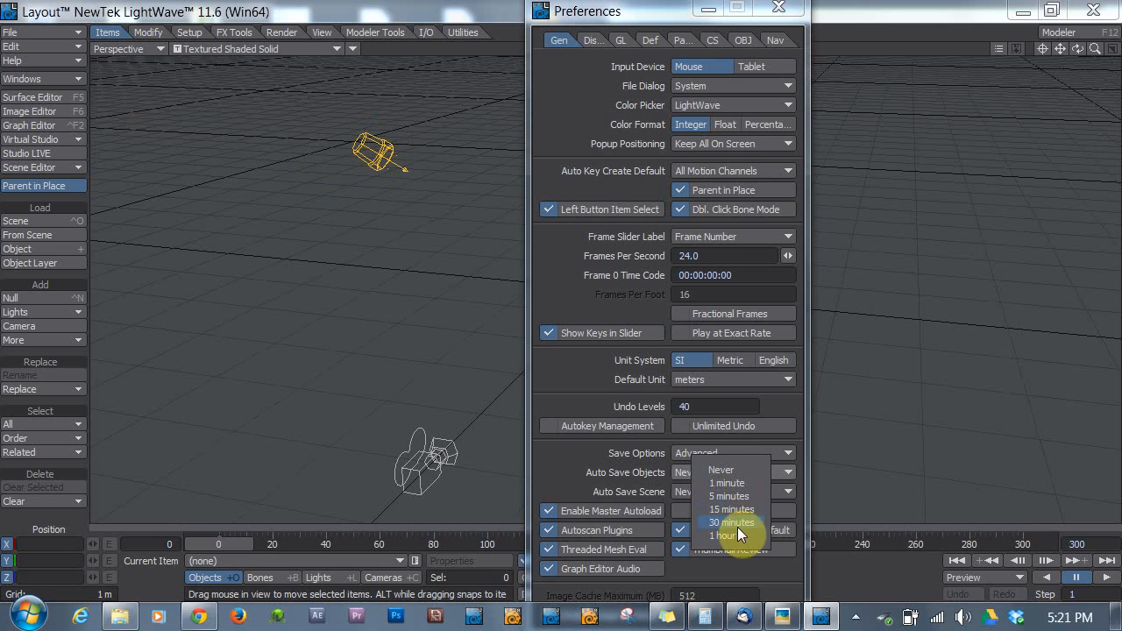
{"action": "left_click", "coordinate": [731, 522]}
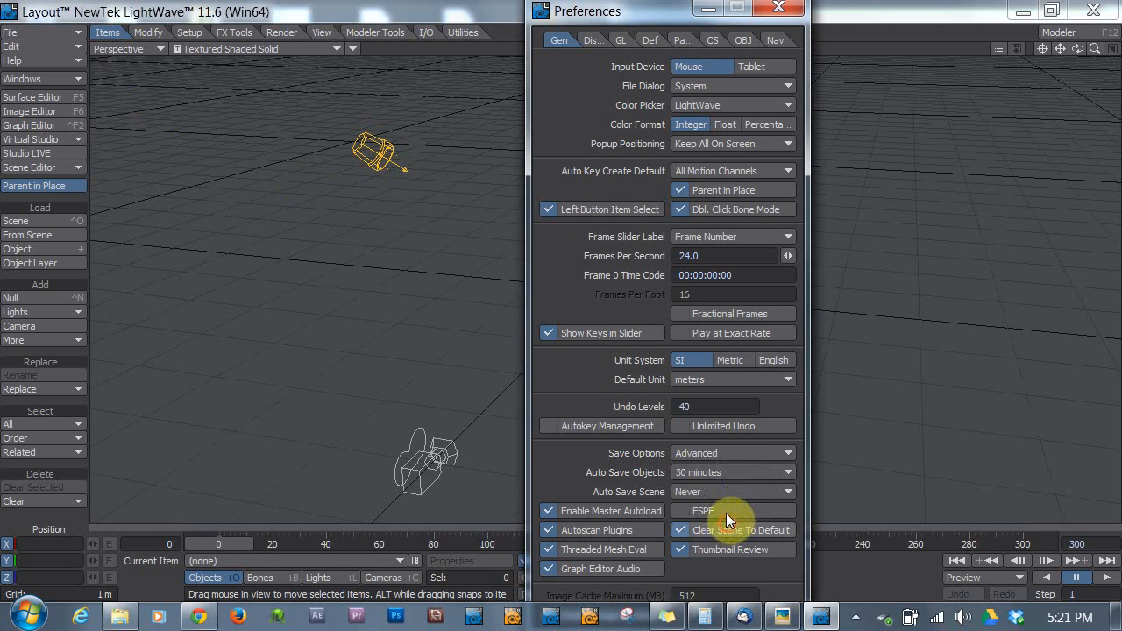
{"action": "left_click", "coordinate": [733, 471]}
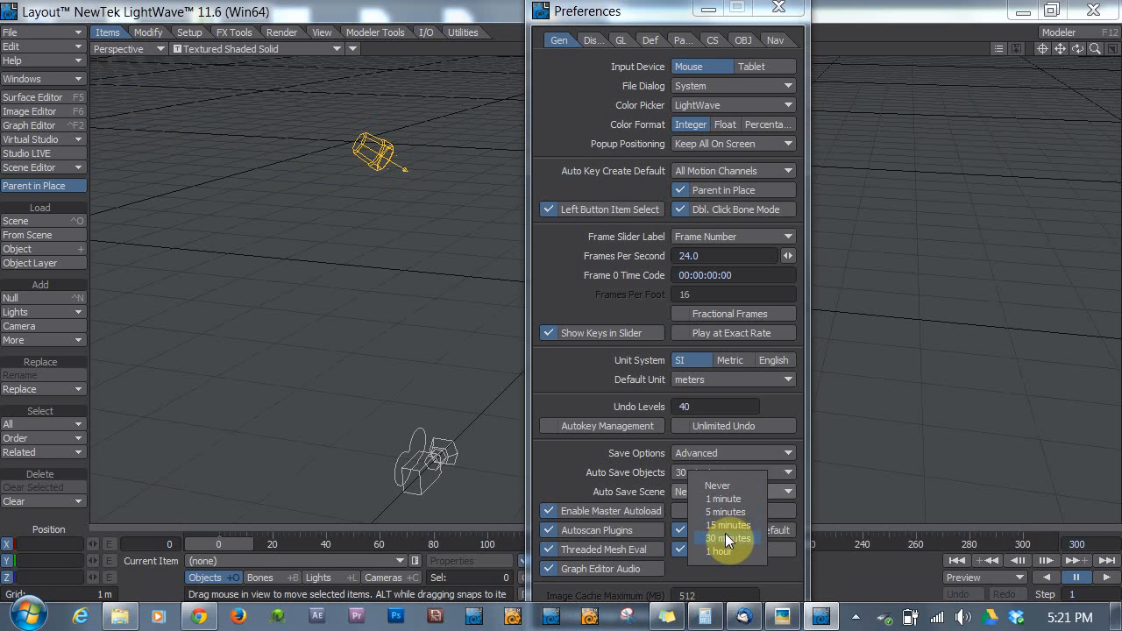
{"action": "left_click", "coordinate": [727, 538]}
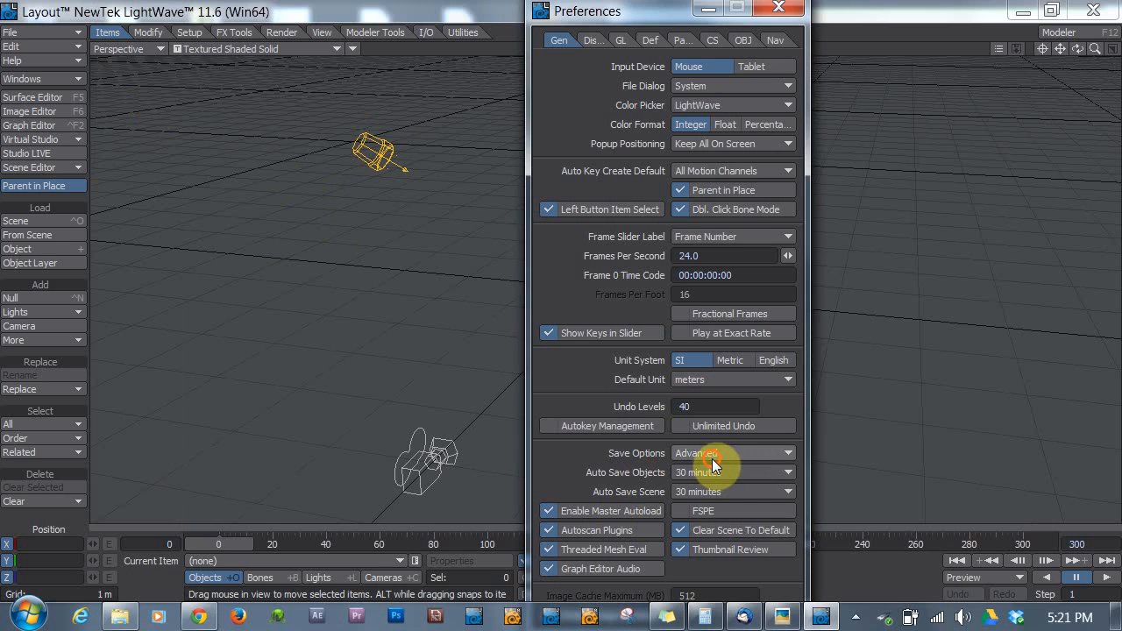
{"action": "left_click", "coordinate": [732, 453]}
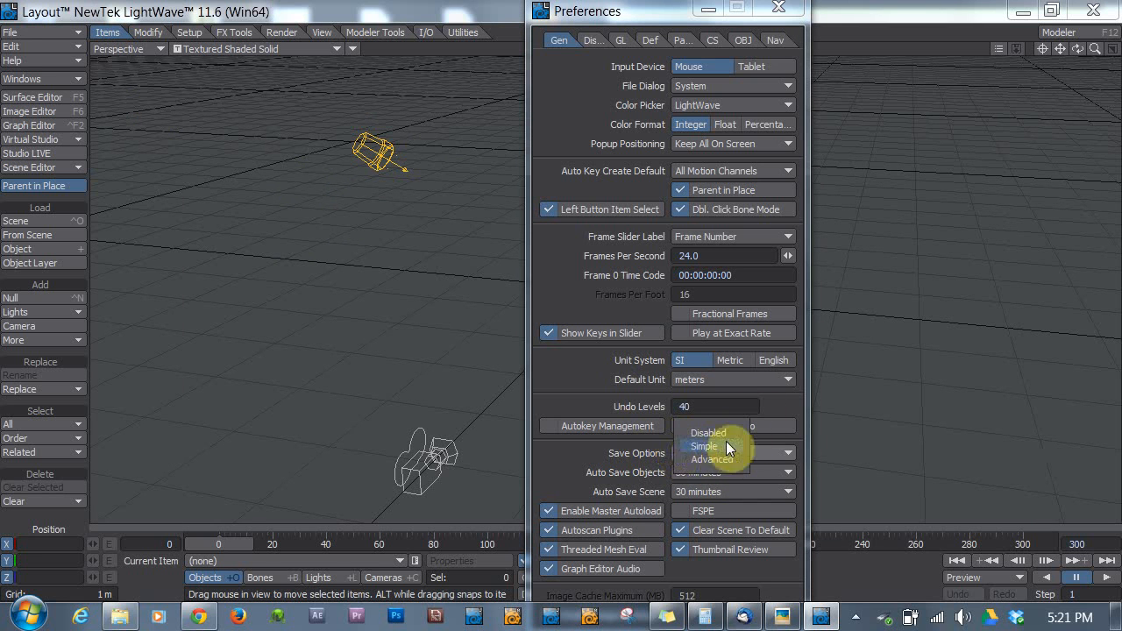
{"action": "left_click", "coordinate": [711, 459]}
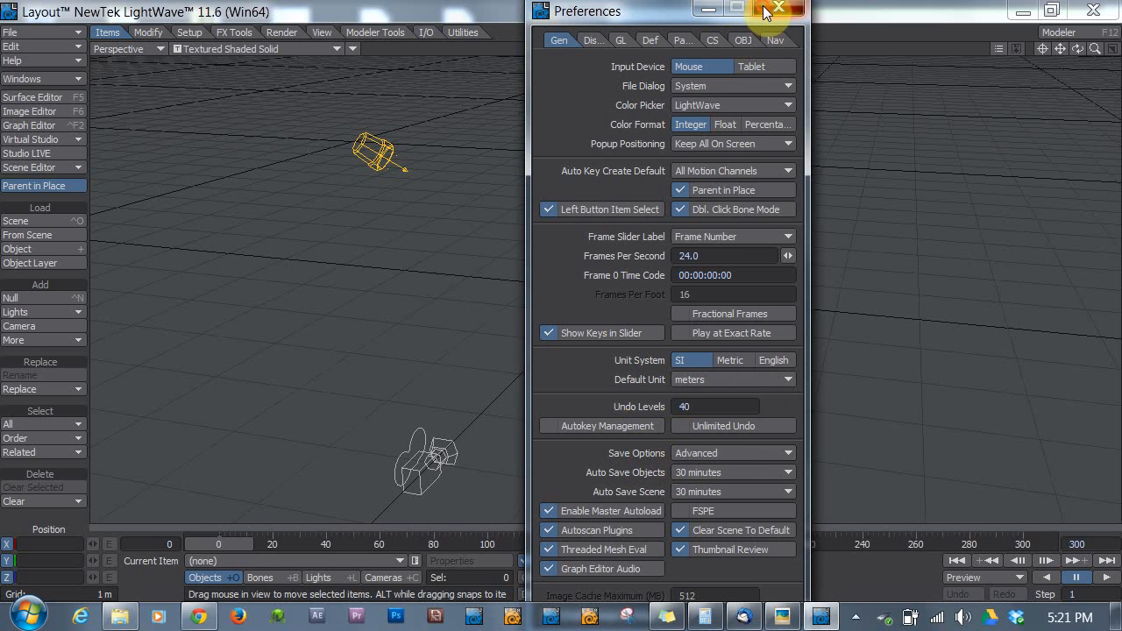
{"action": "left_click", "coordinate": [774, 11]}
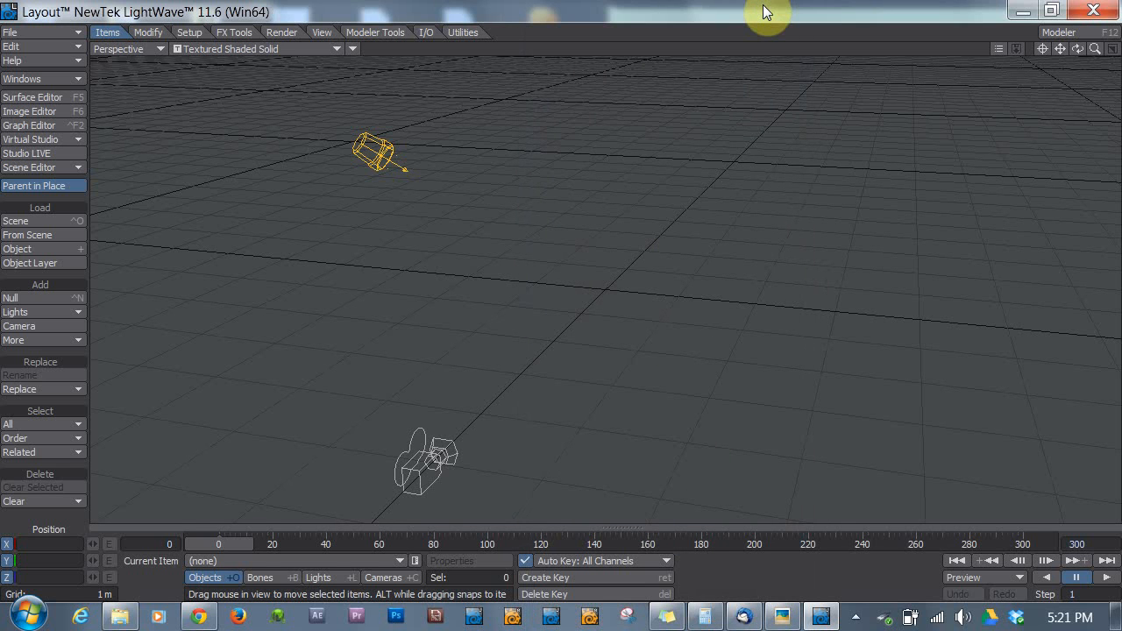